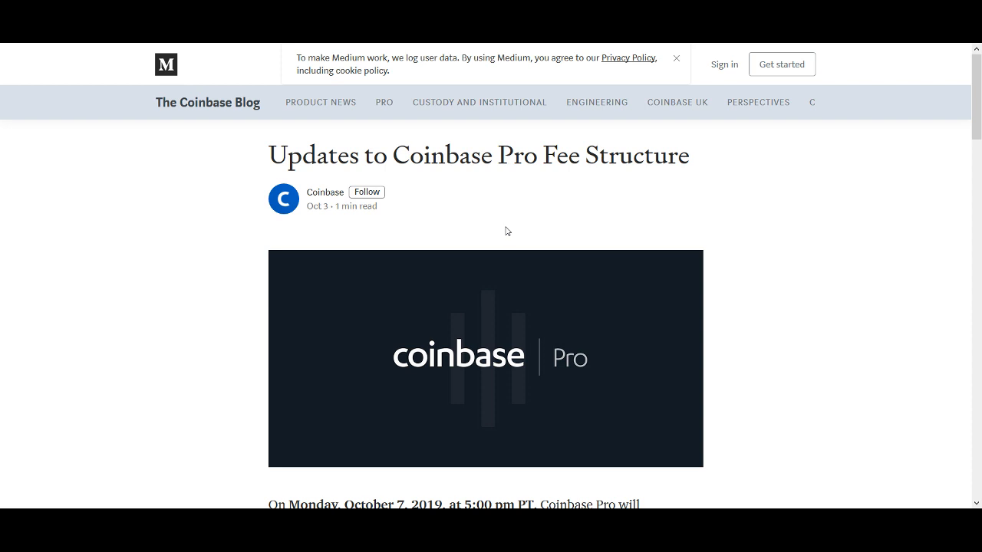
- Scroll down through the Robinhood article and the TD Ameritrade commission-cut article to its 'Robinhood effect' section
scroll(down, 3)
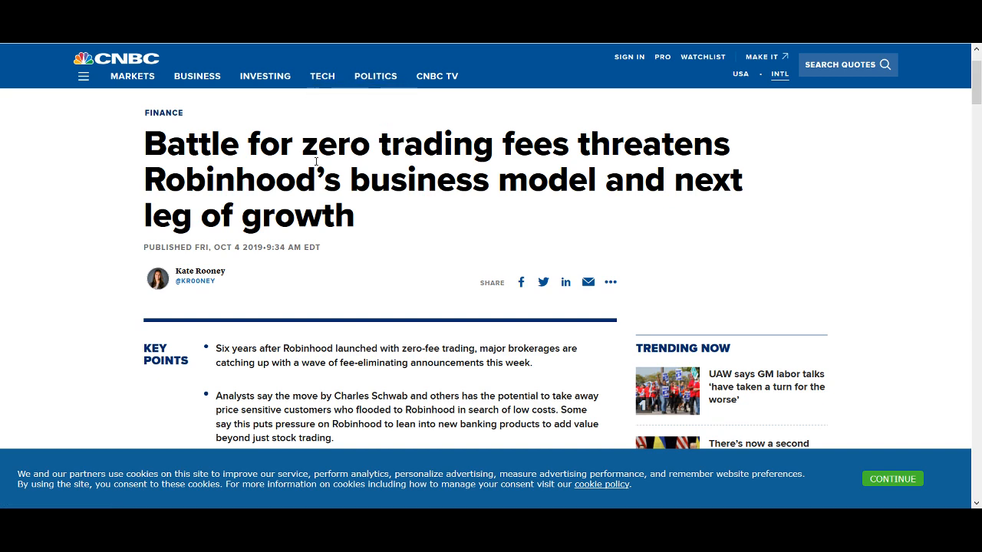
mouse_move(336, 252)
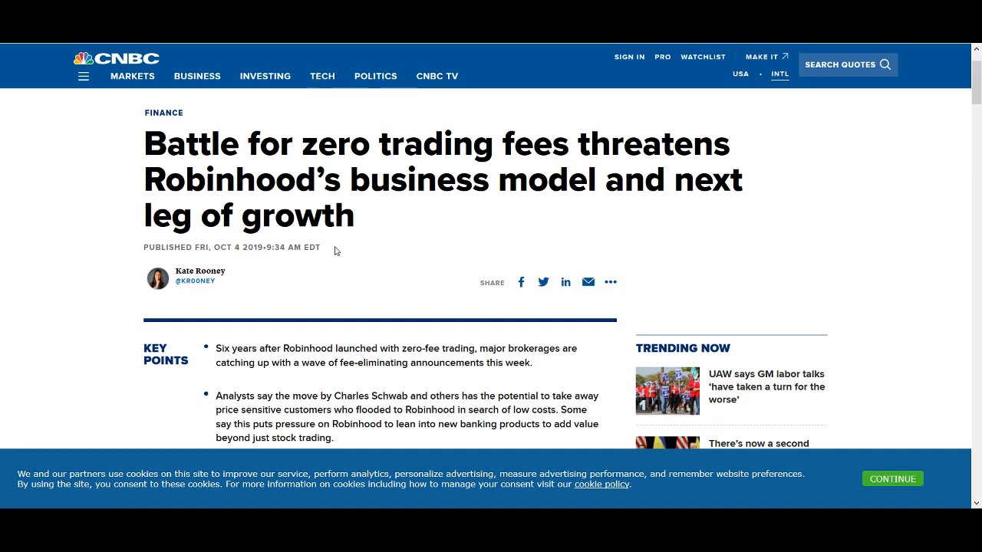
scroll(down, 3)
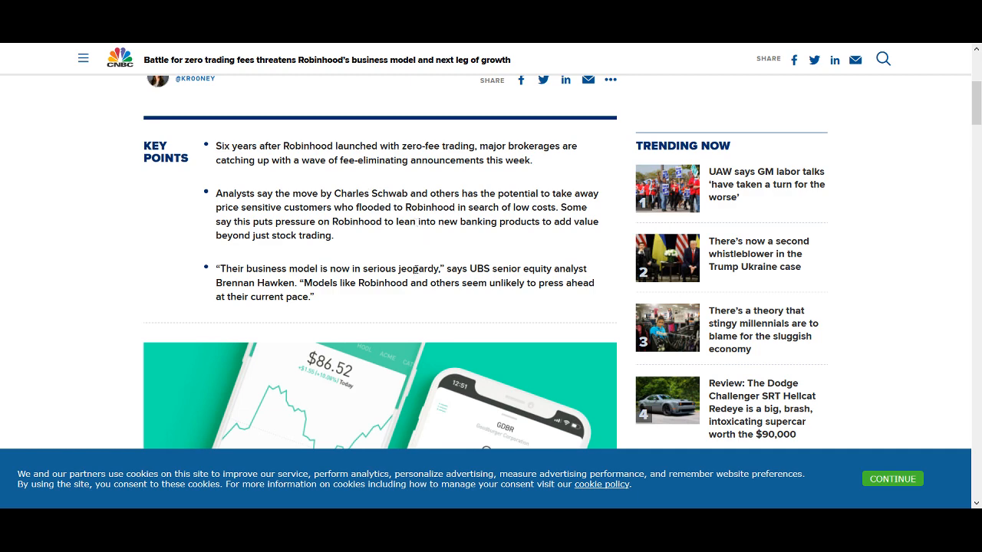
scroll(down, 3)
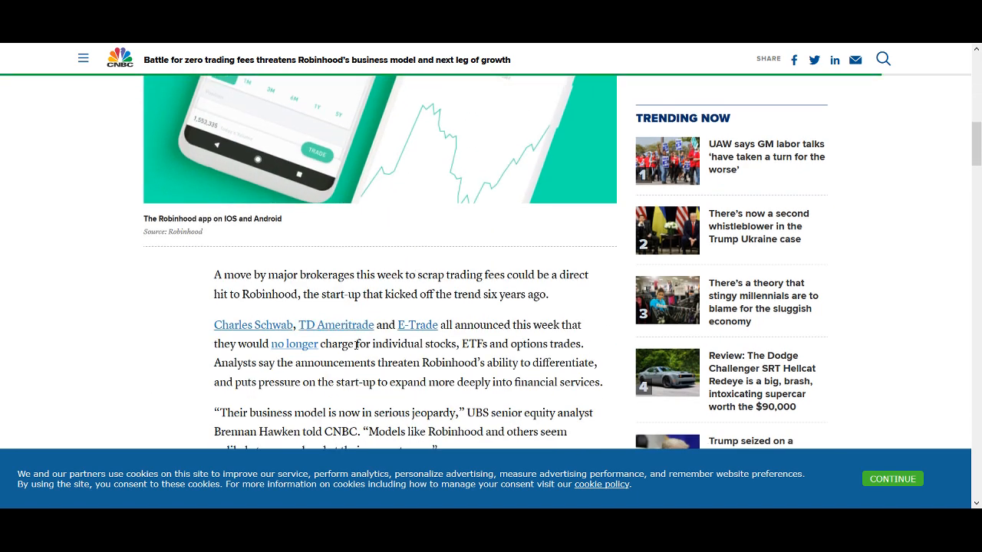
scroll(down, 3)
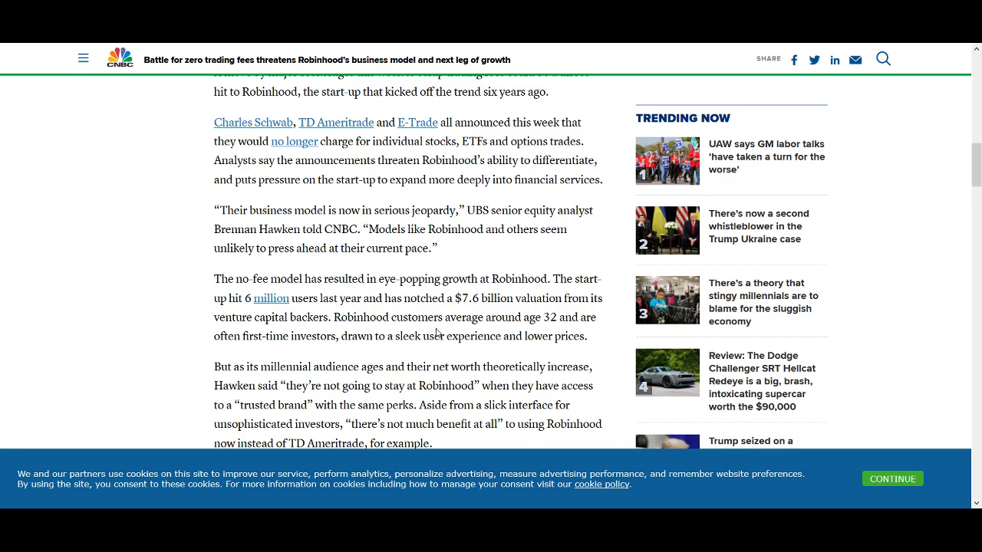
scroll(down, 3)
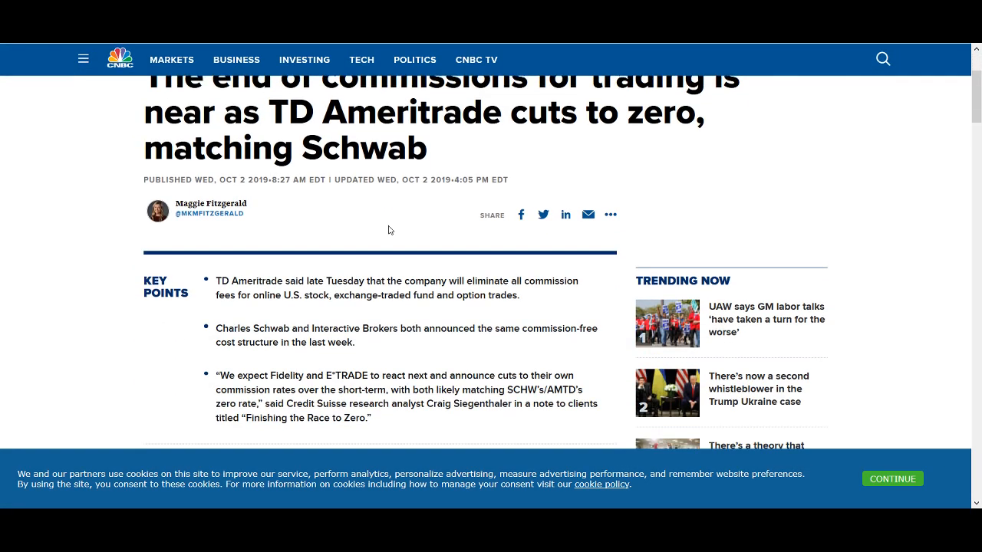
scroll(down, 3)
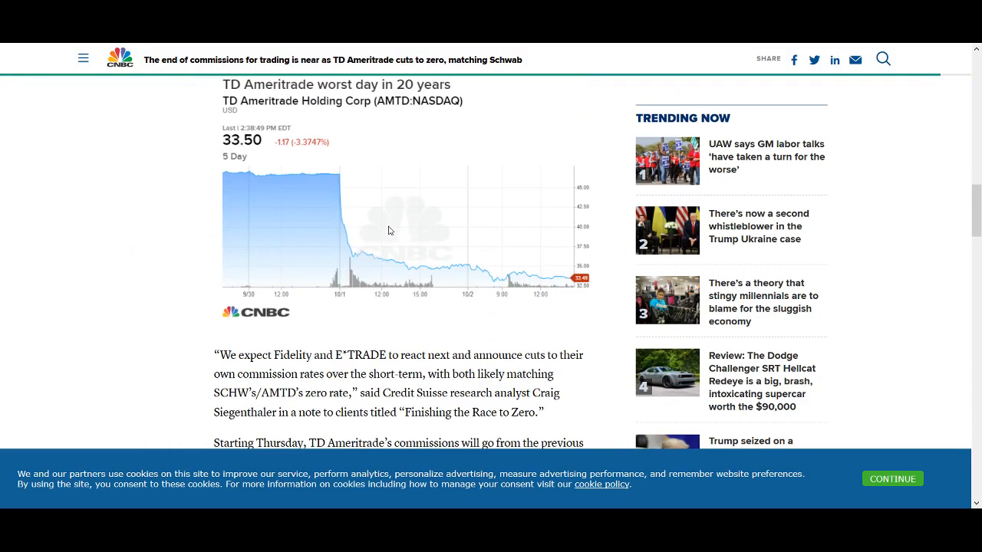
scroll(down, 3)
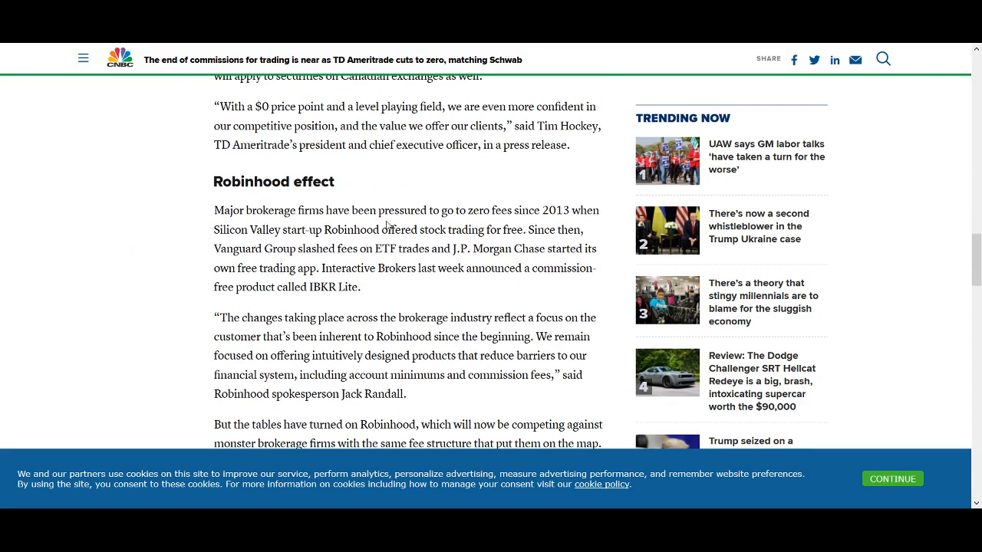
scroll(down, 3)
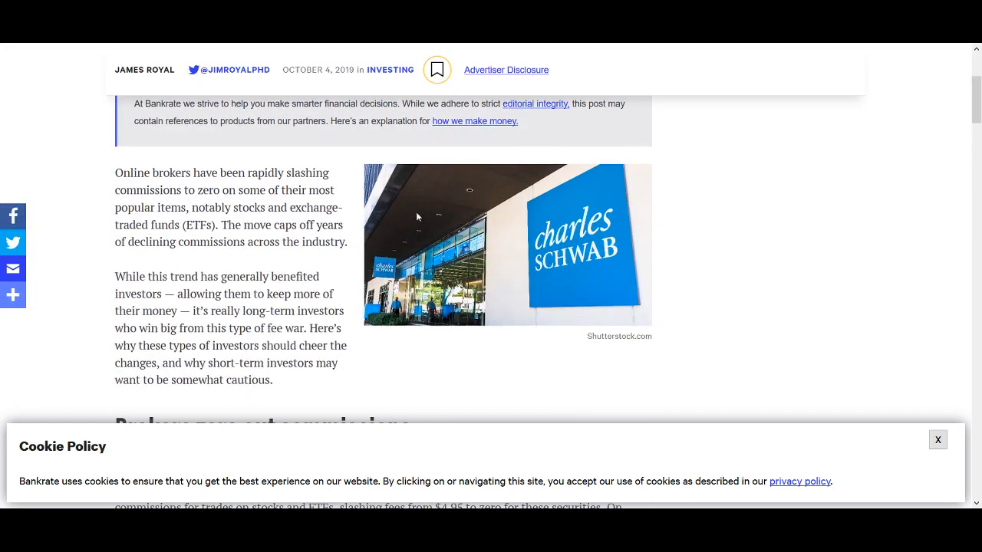
- Scroll back up to the headline of Bankrate's zero-fee broker commissions article
scroll(up, 3)
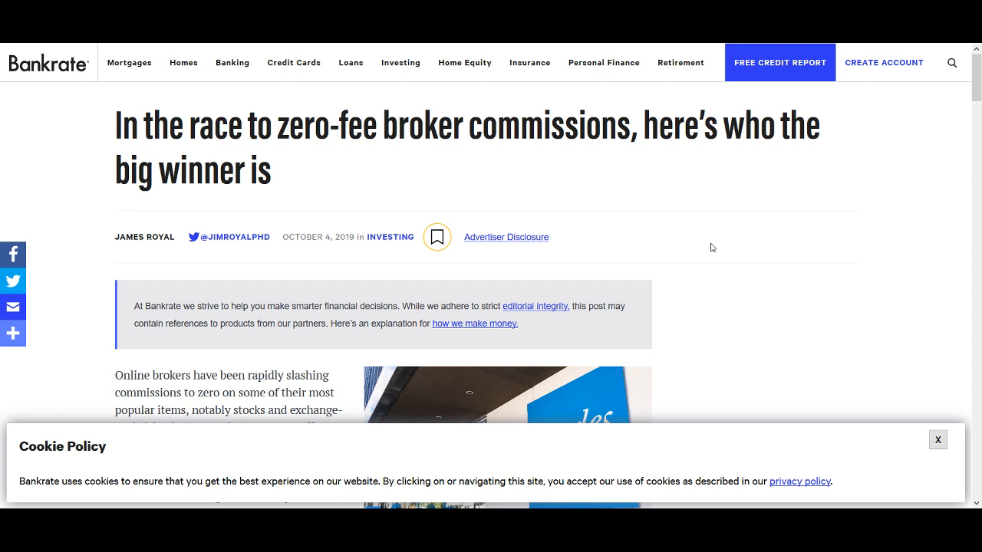
mouse_move(698, 166)
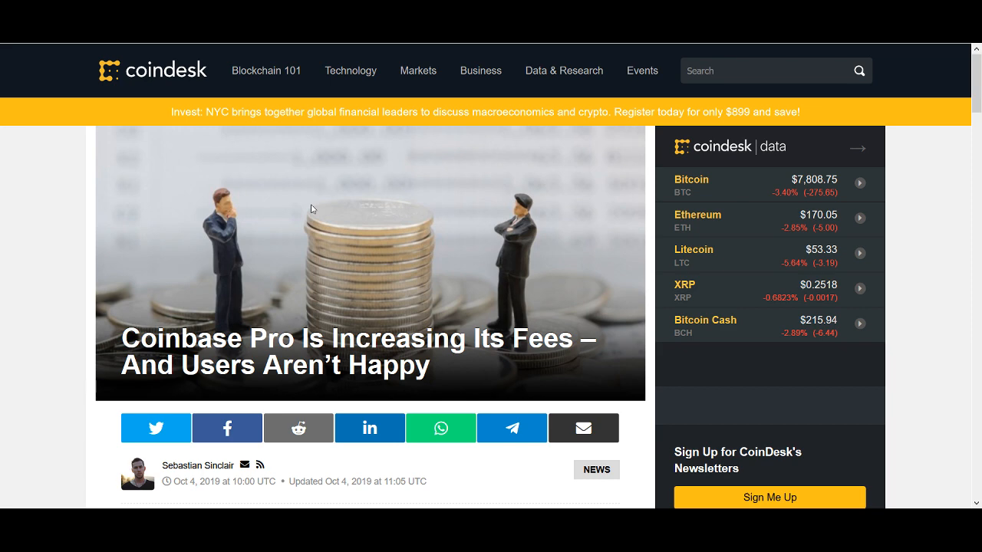
- Scroll the Coinbase Pro fee increase article down to the Tier/Maker/Taker fee table
scroll(down, 3)
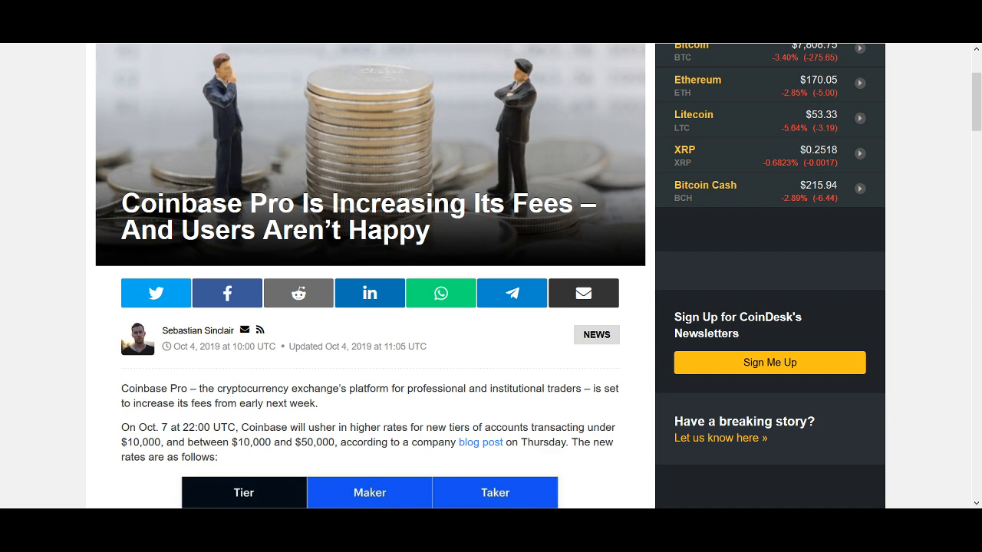
scroll(down, 3)
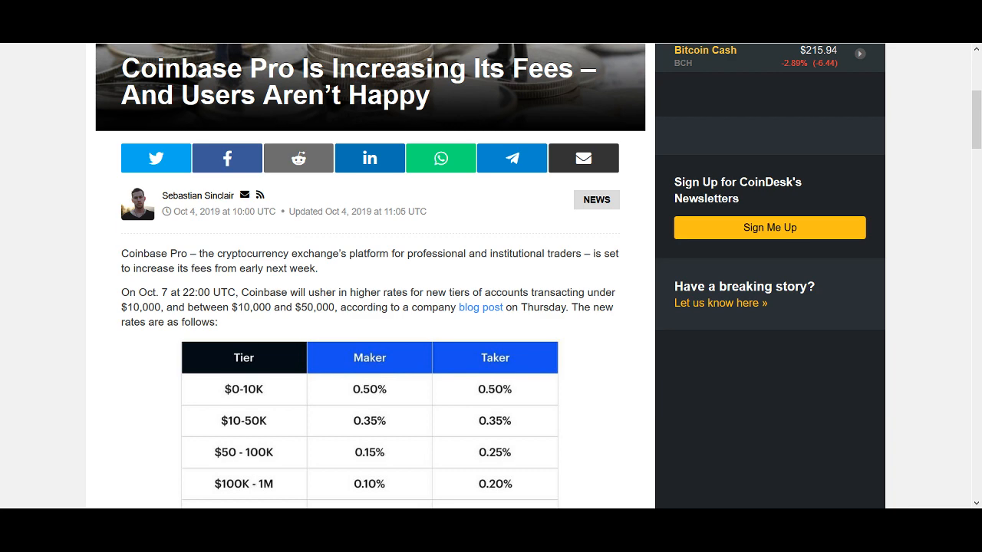
mouse_move(276, 252)
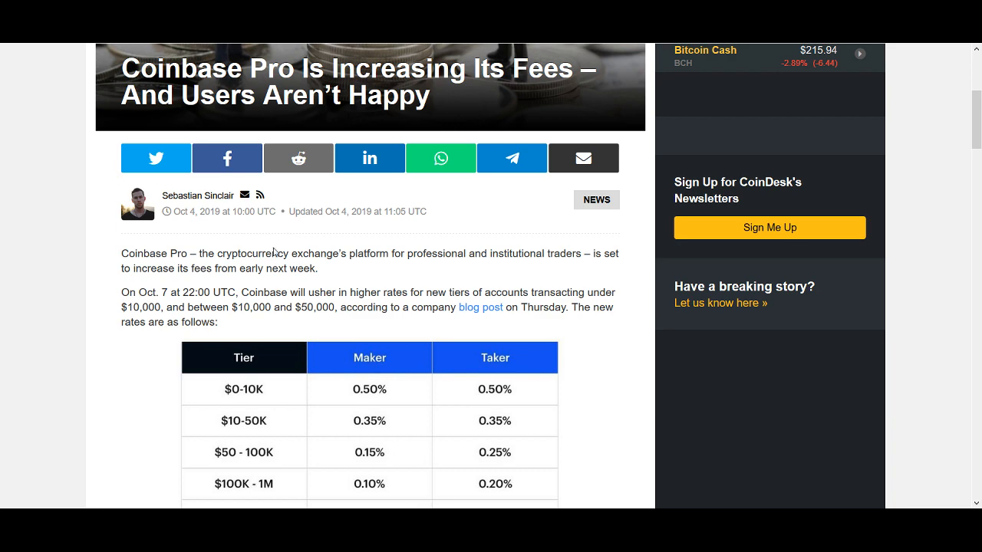
- Read down past the fee tier table through the retail trader complaints to the disclosure at the end
scroll(down, 3)
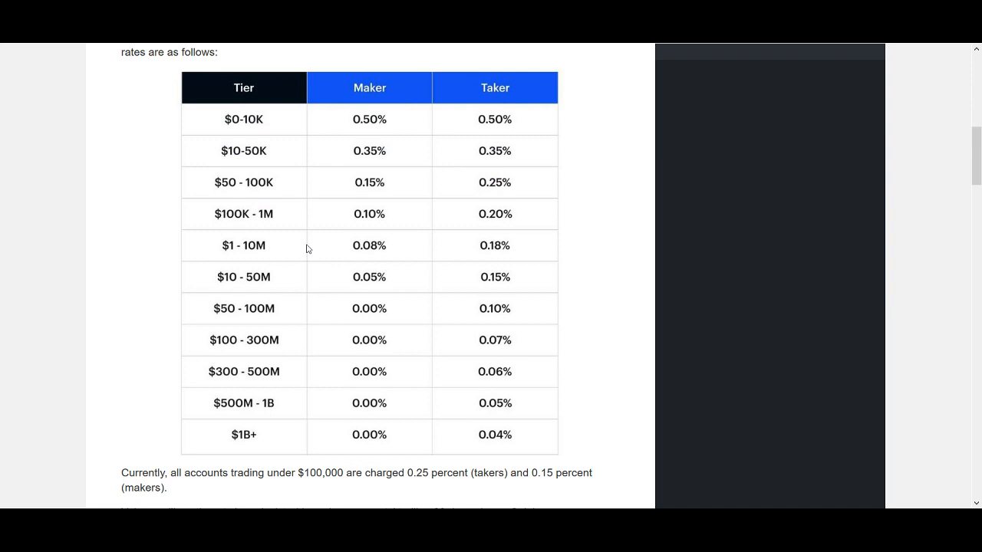
mouse_move(328, 475)
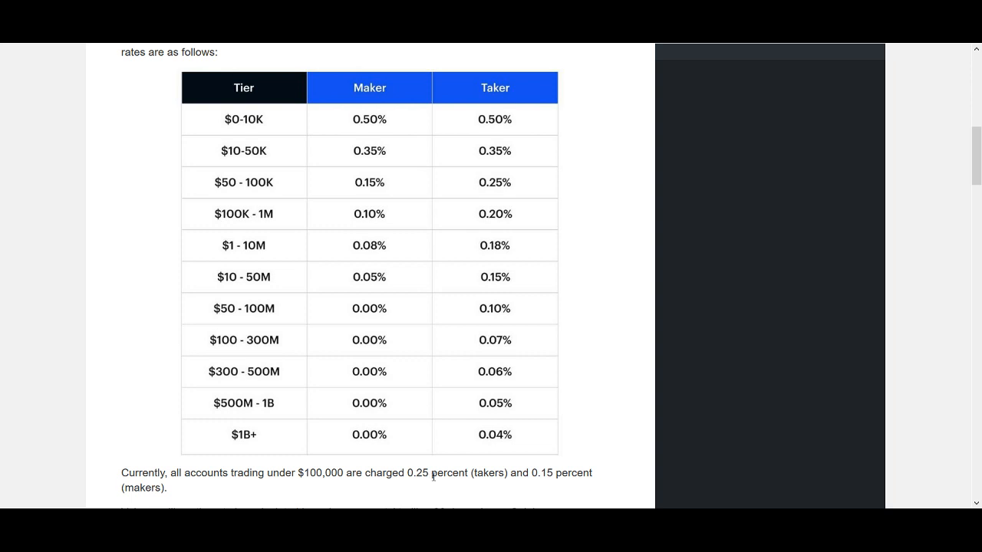
mouse_move(558, 485)
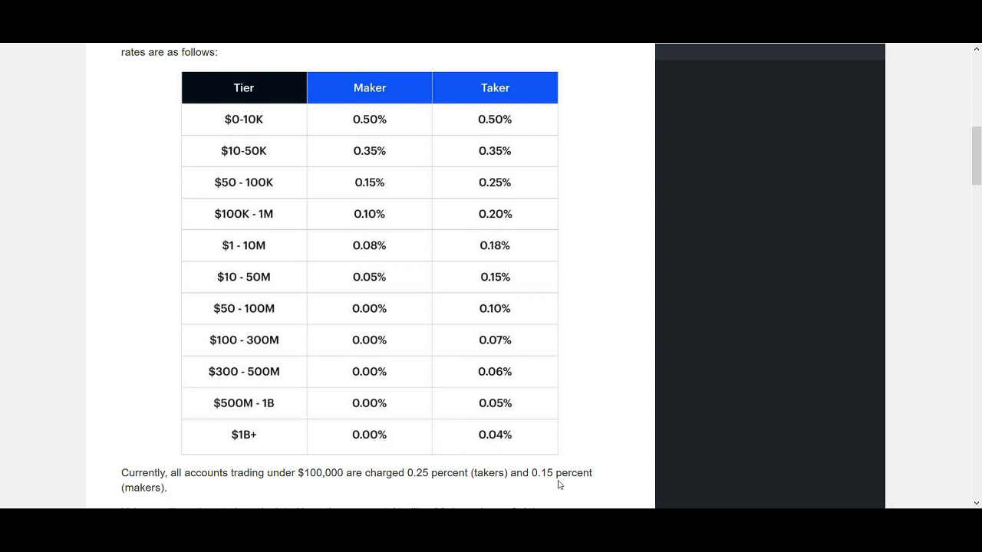
mouse_move(560, 475)
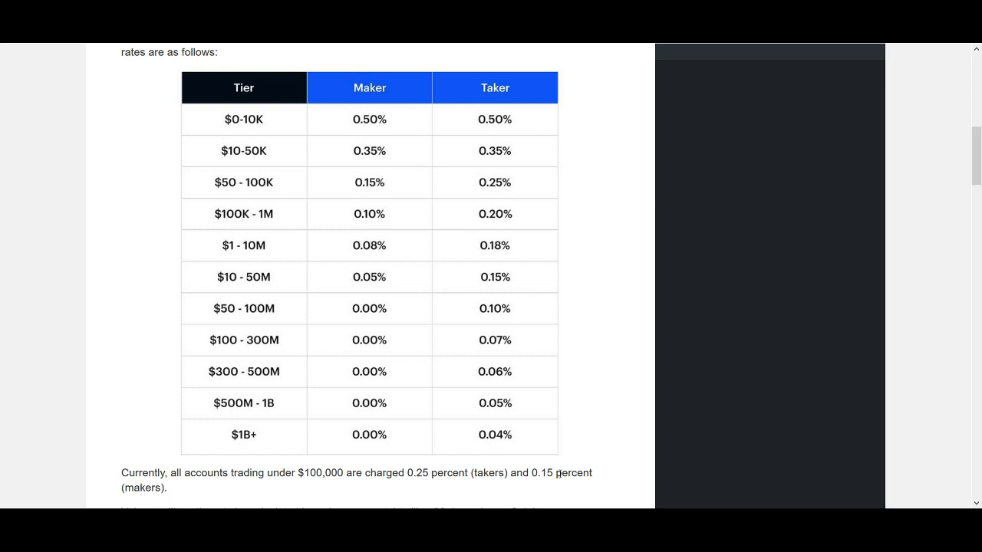
scroll(up, 3)
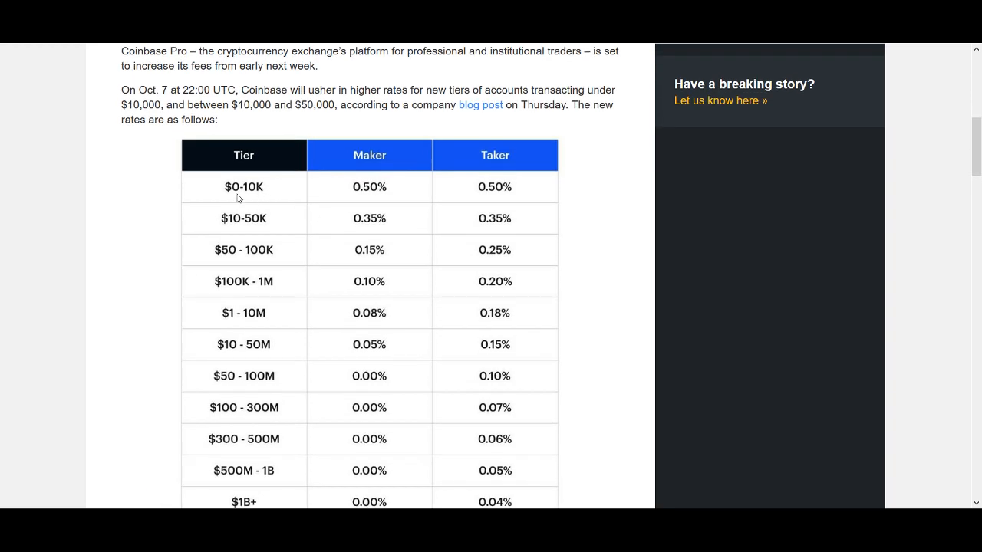
mouse_move(371, 192)
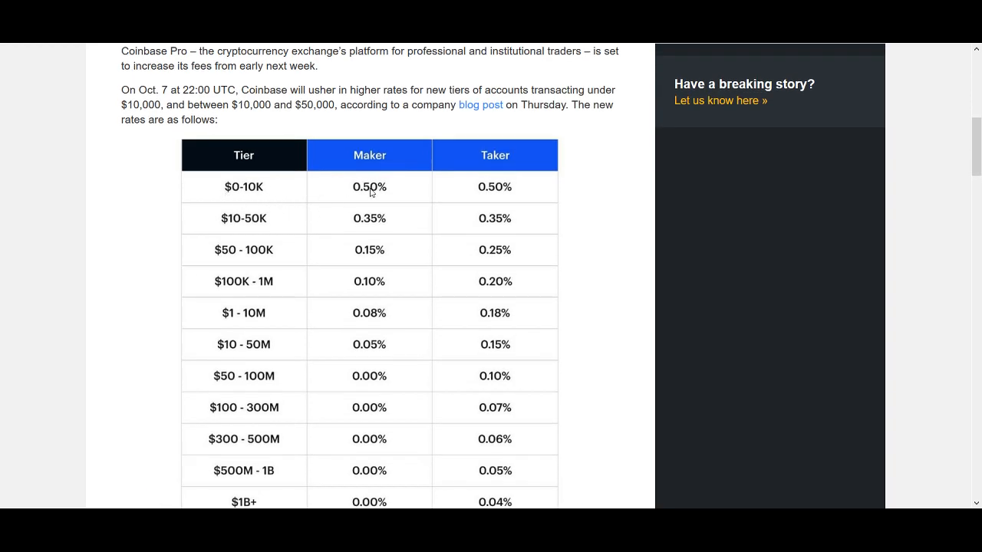
mouse_move(441, 201)
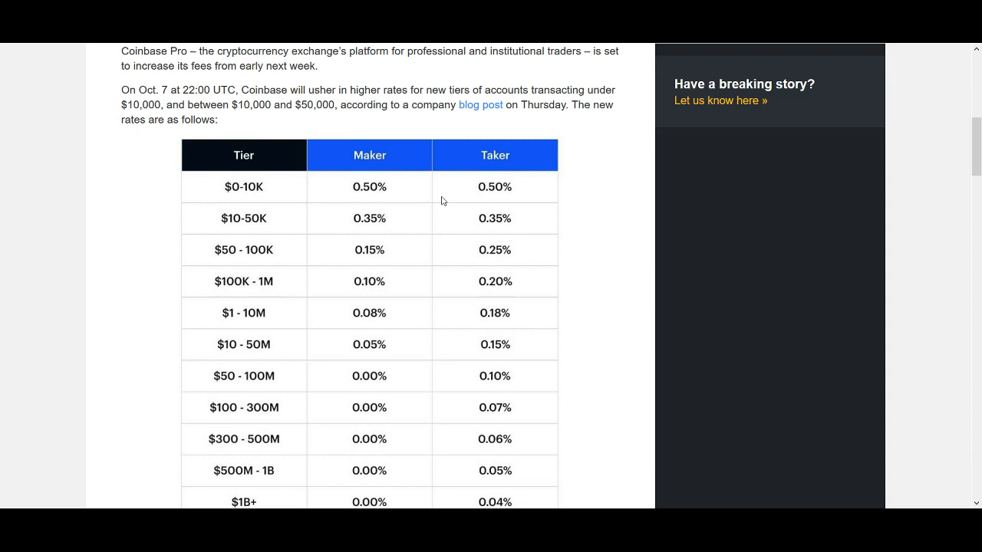
mouse_move(359, 187)
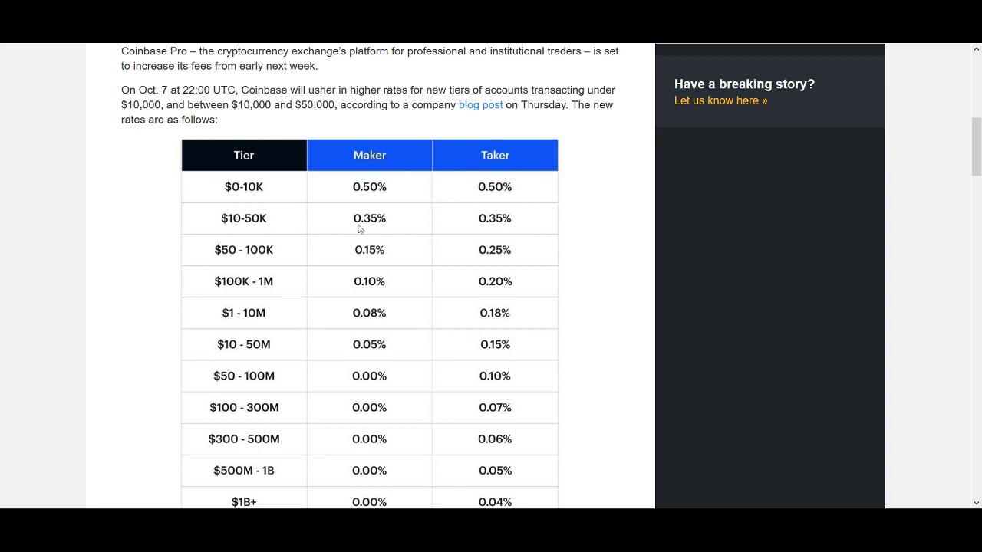
scroll(down, 3)
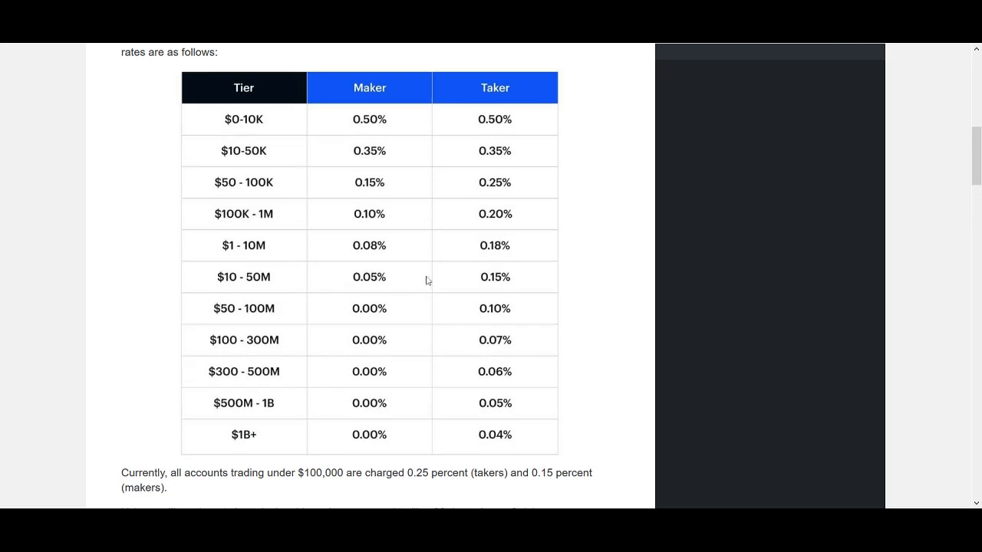
scroll(down, 3)
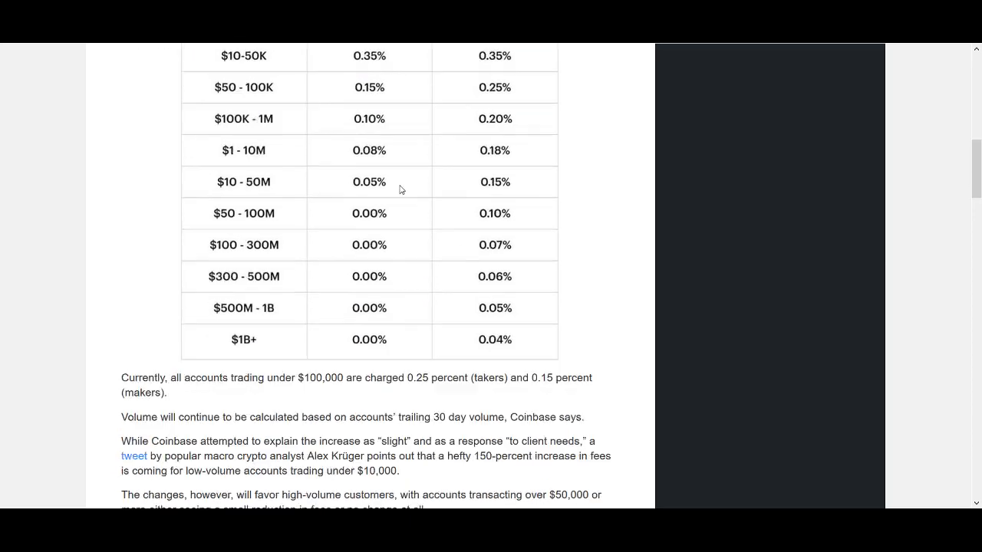
scroll(down, 3)
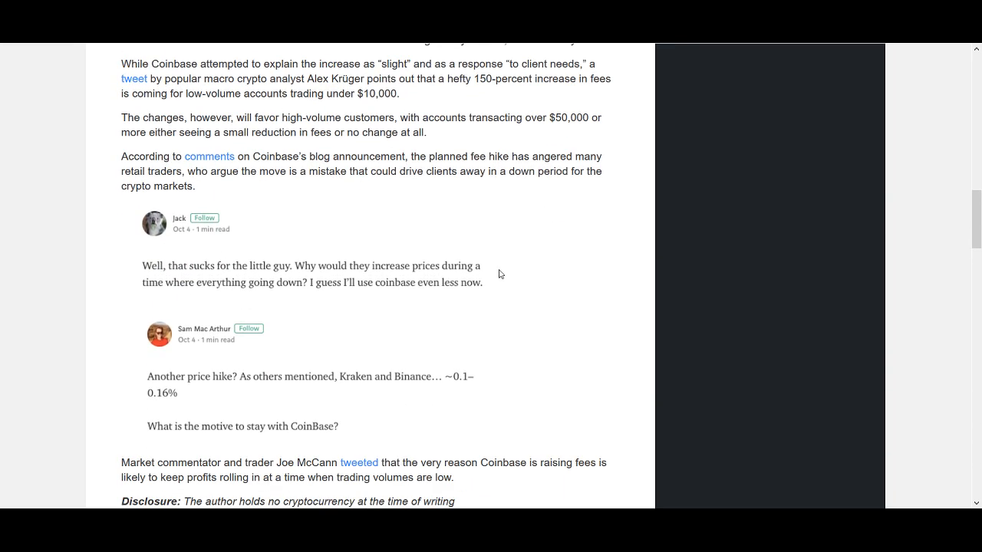
scroll(up, 3)
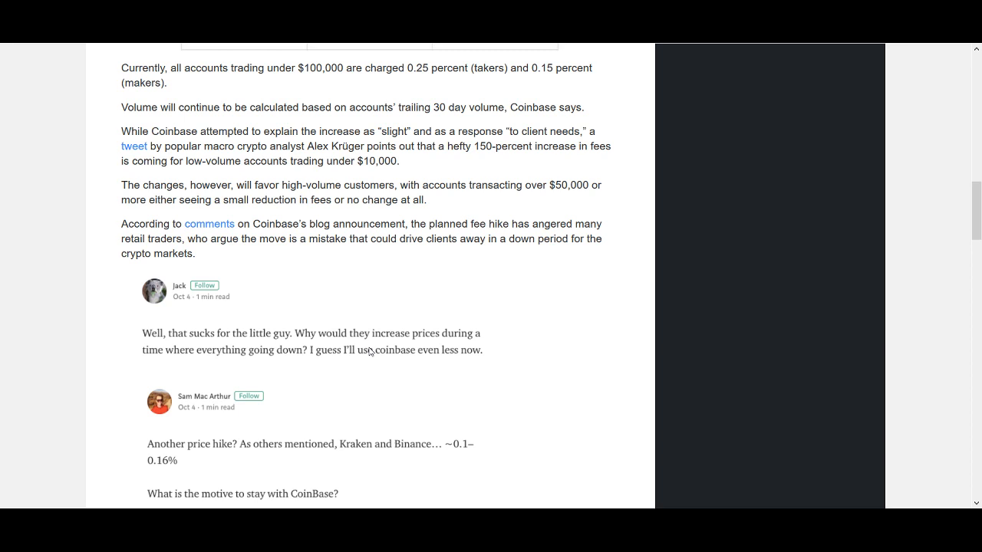
mouse_move(304, 373)
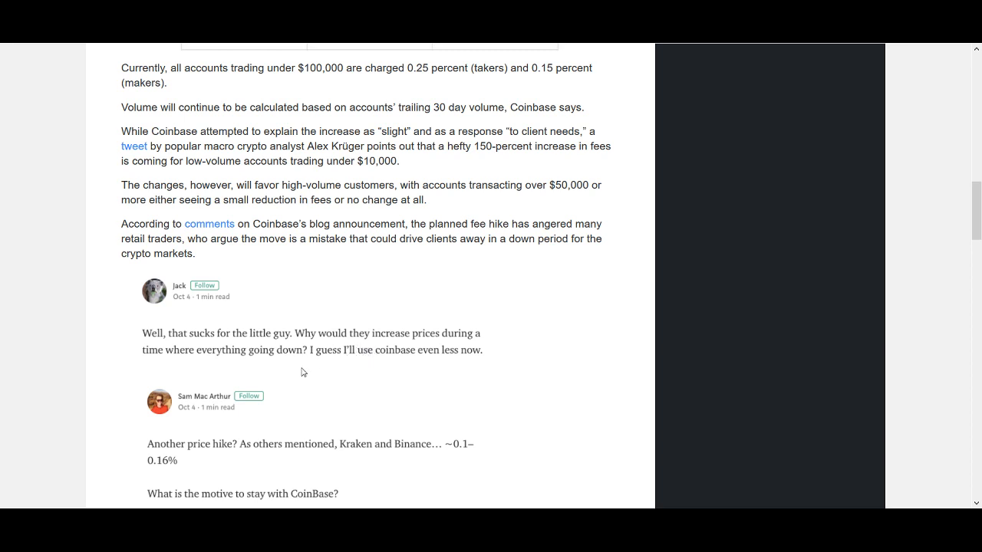
mouse_move(270, 340)
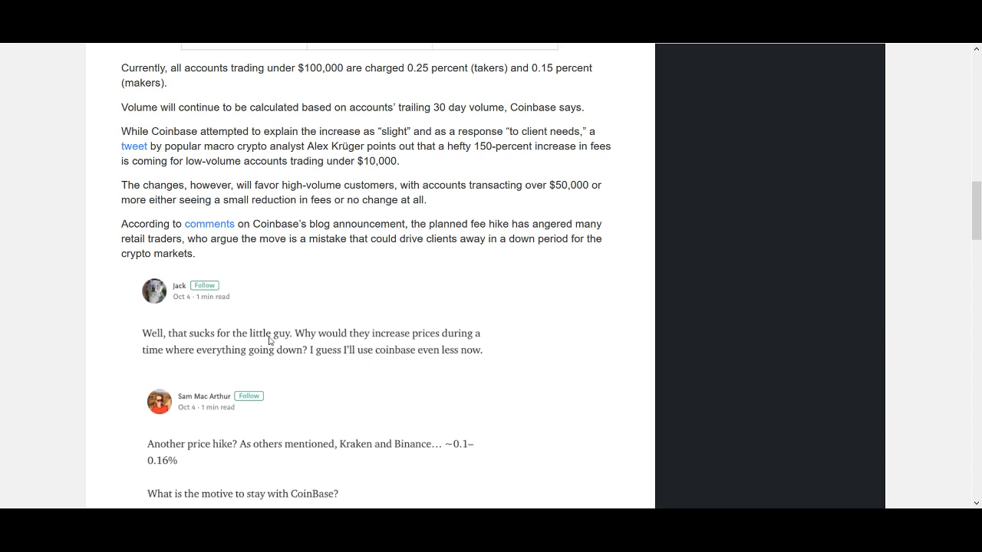
scroll(down, 3)
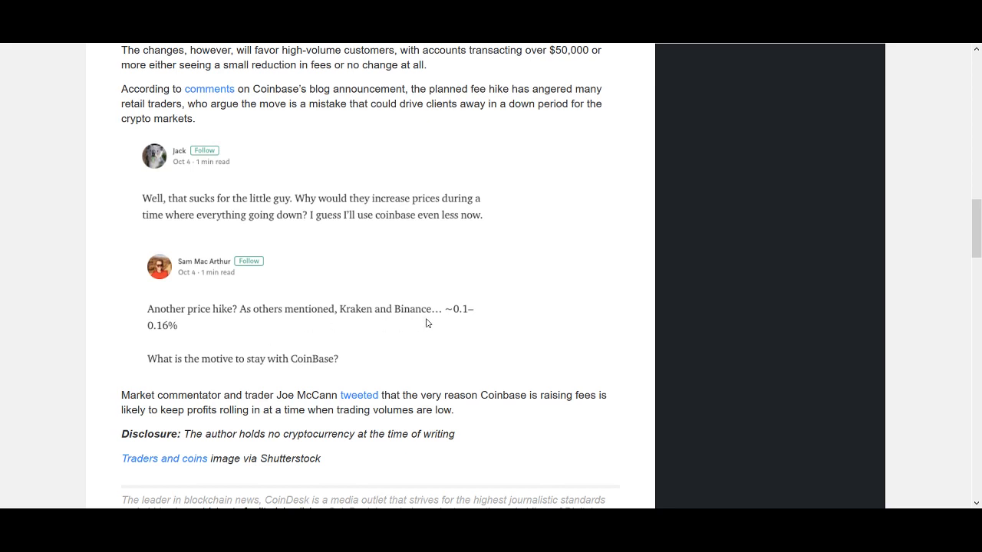
mouse_move(310, 276)
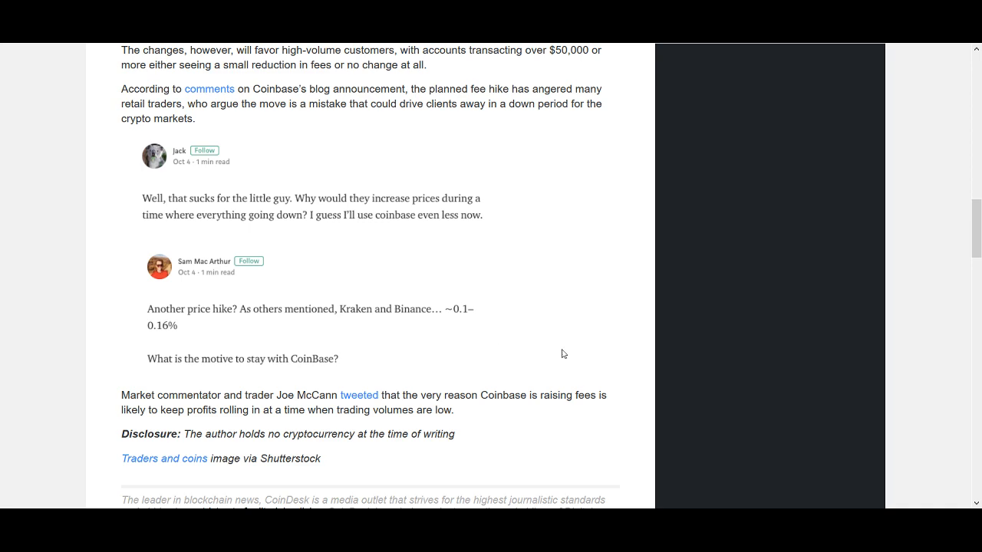
- Return to the article headline and fee table, then switch to the TradingView LINKBTC chart
scroll(up, 3)
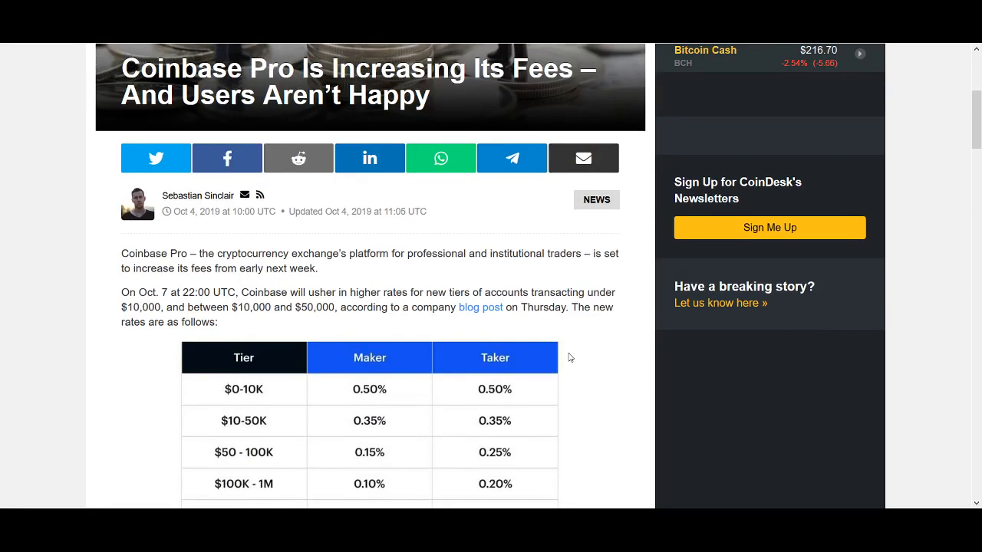
scroll(up, 3)
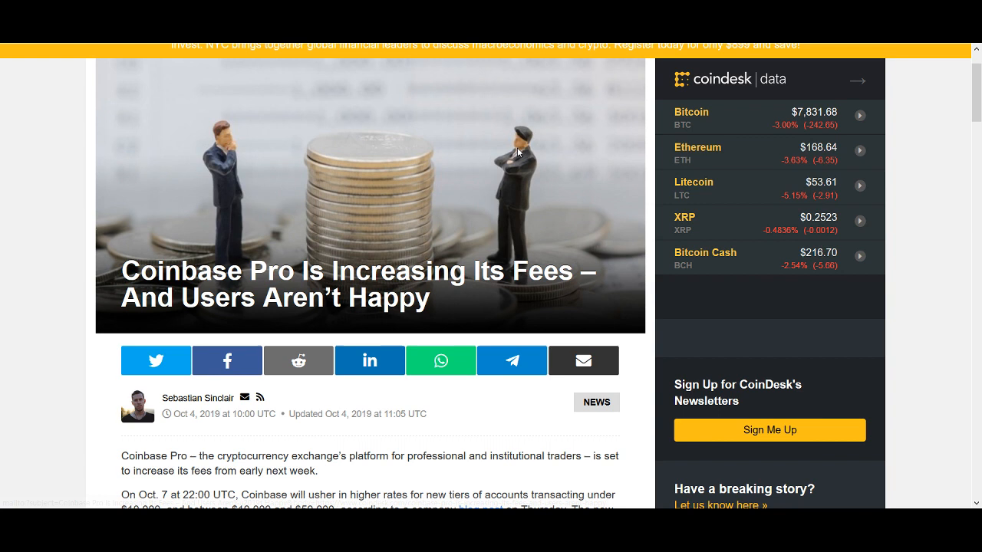
mouse_move(531, 273)
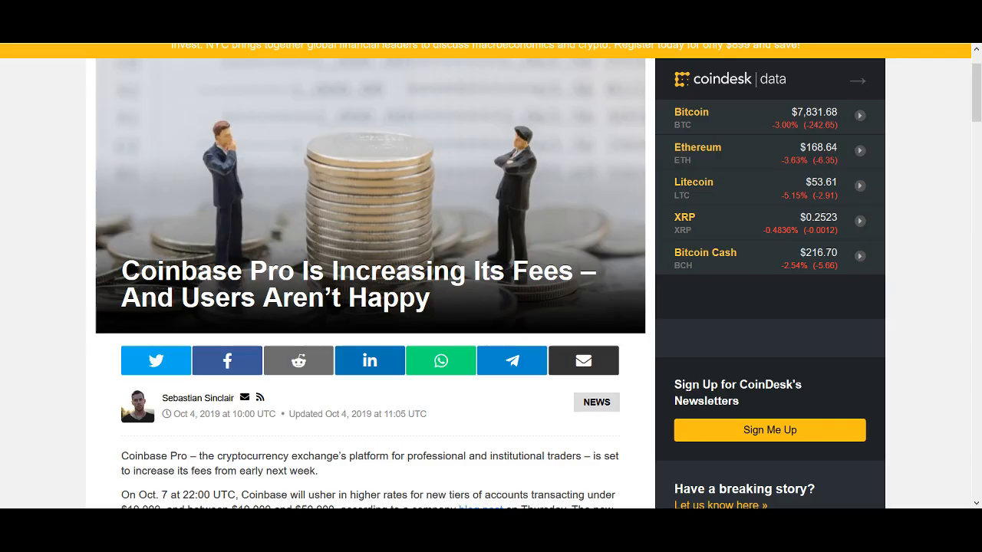
scroll(down, 3)
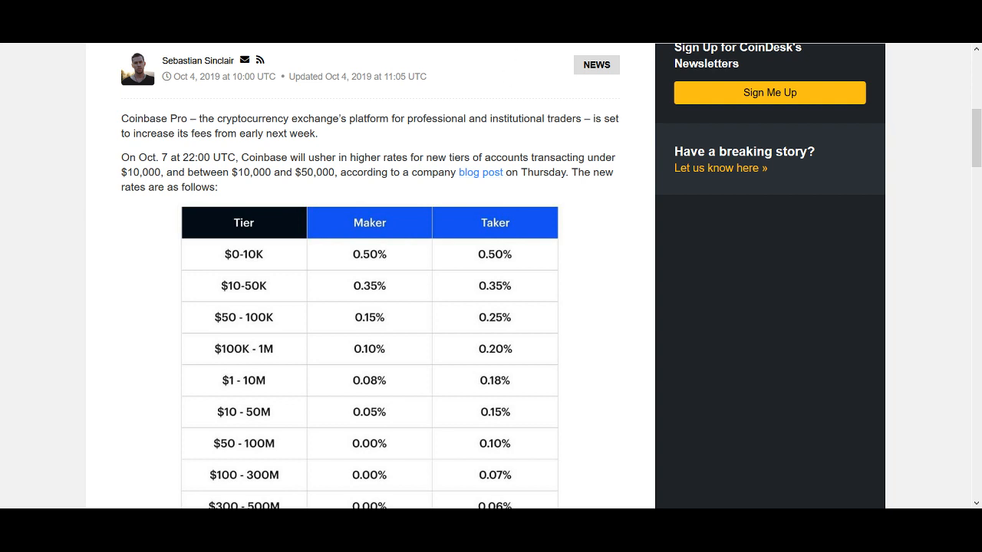
click(482, 171)
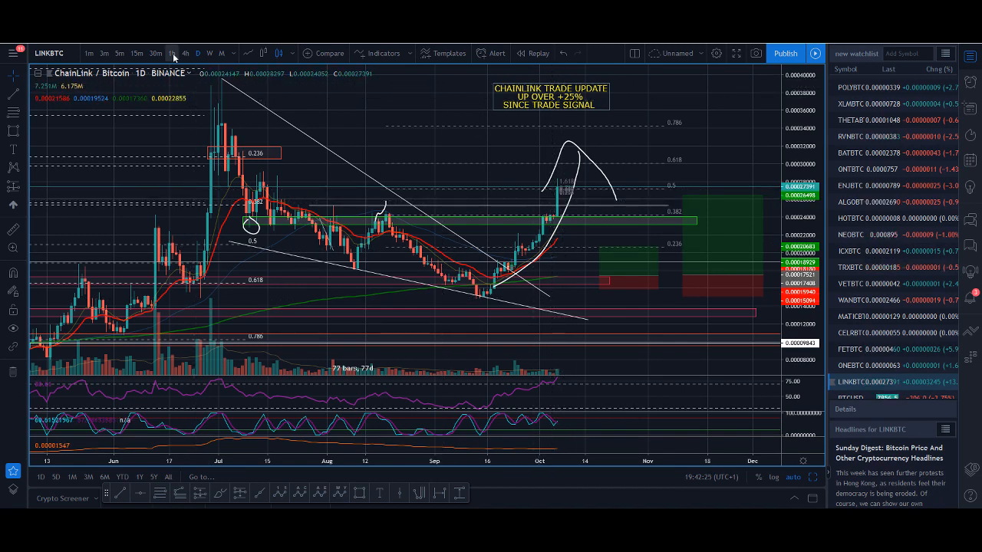
- View the ChainLink/Bitcoin chart at 60-minute then 15-minute candles, then move to the Patreon page
click(172, 52)
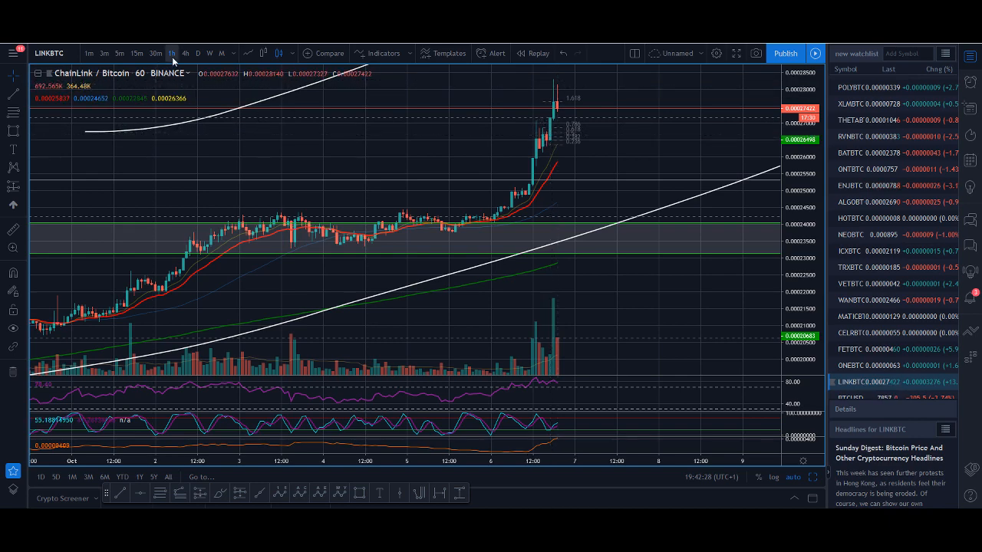
click(138, 52)
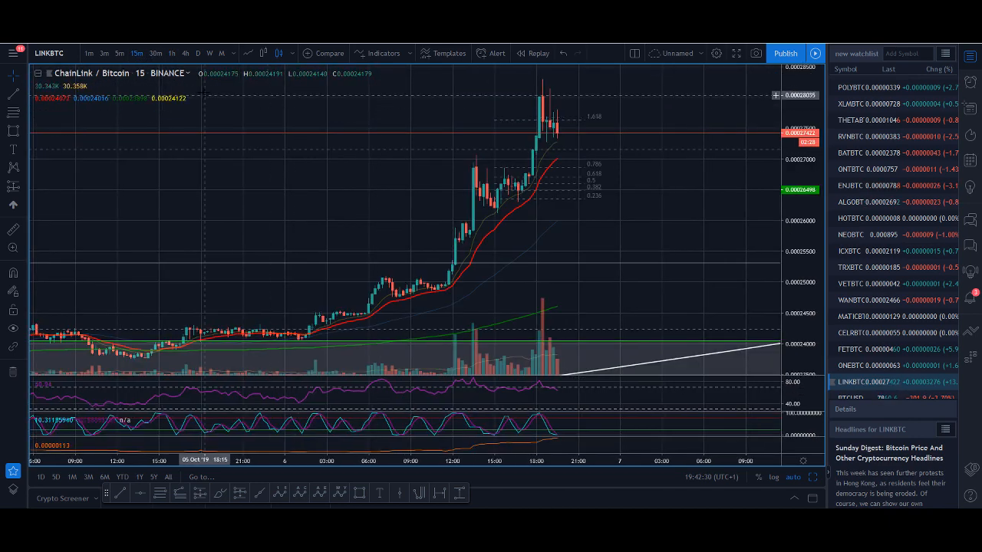
click(120, 53)
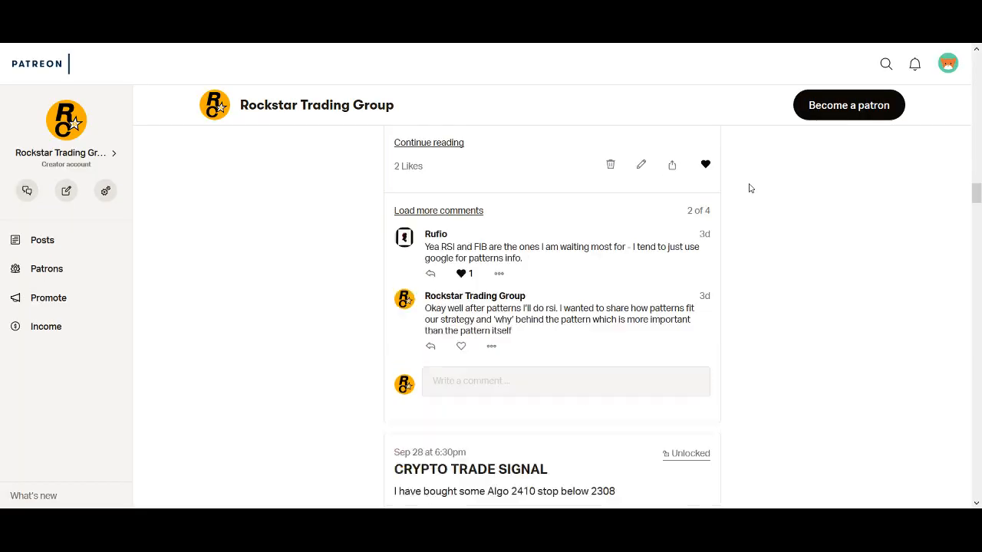
- Scroll down through the Rockstar Trading Group's Patreon posts and comment threads
scroll(down, 3)
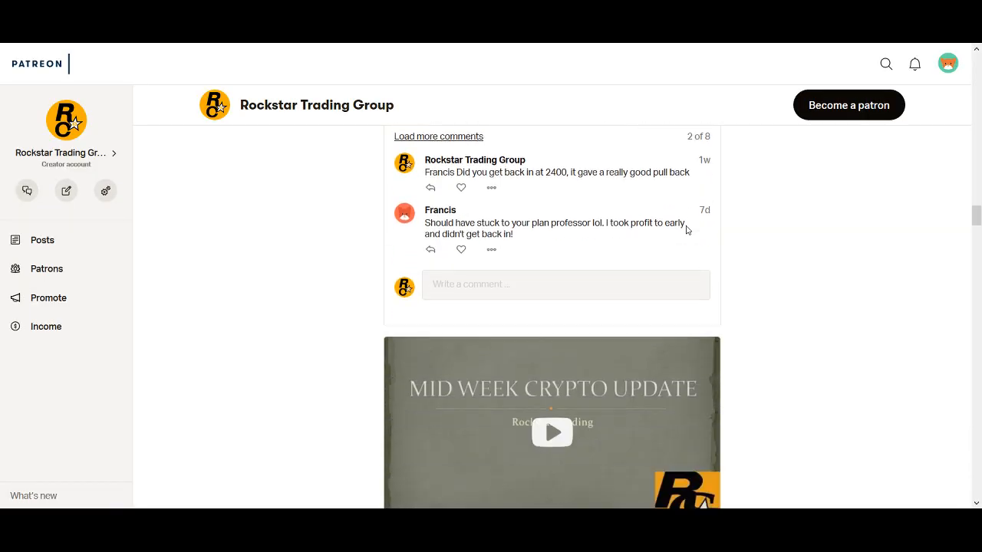
scroll(down, 3)
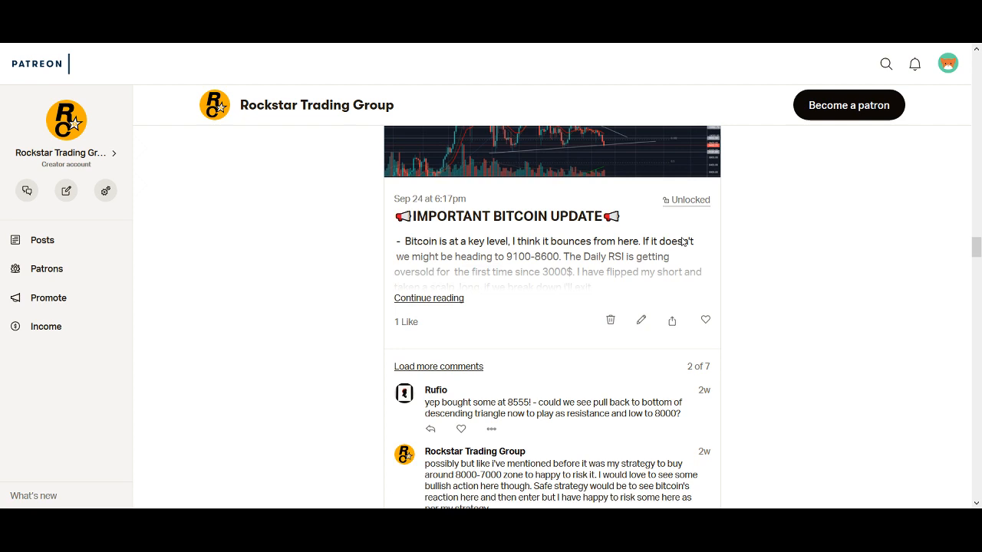
scroll(down, 3)
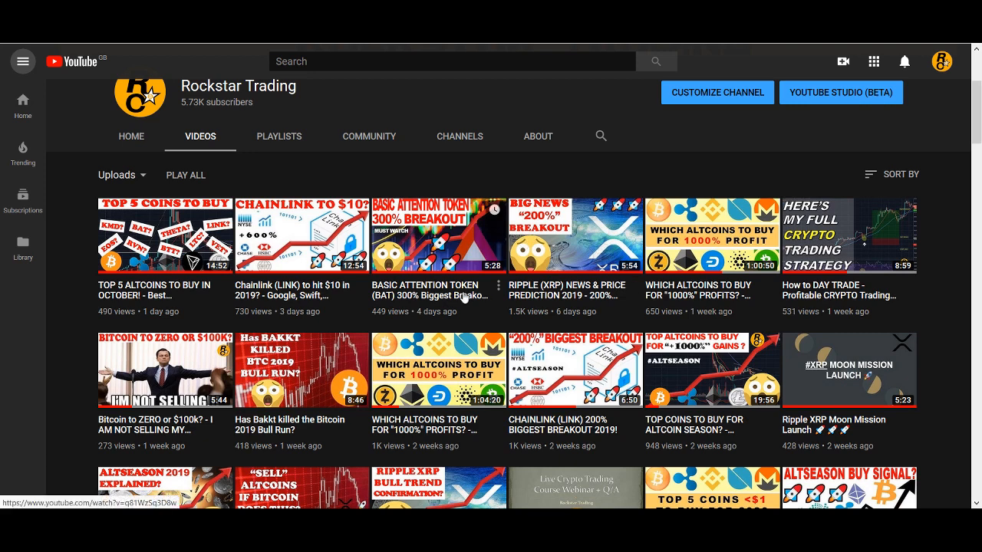
mouse_move(464, 296)
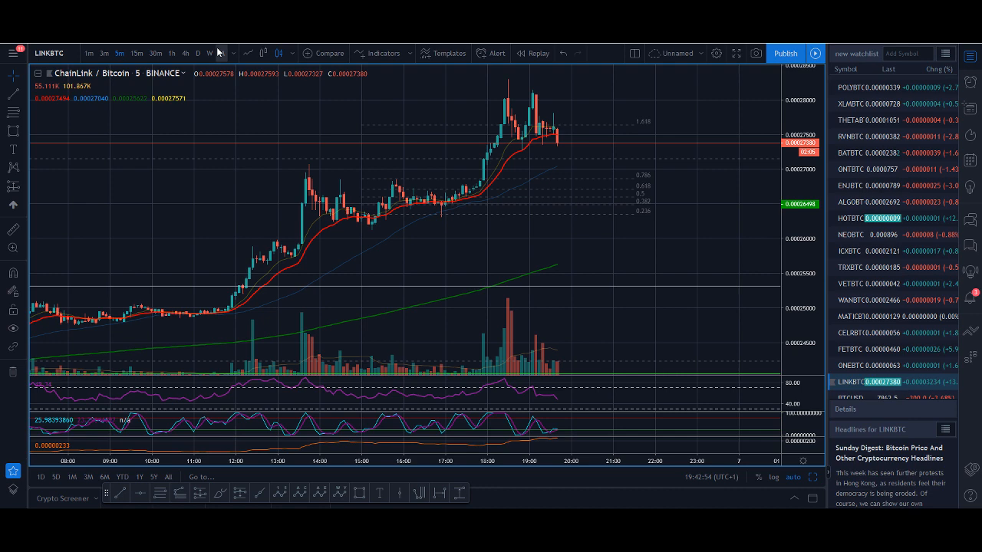
- View ChainLink/Bitcoin at weekly candles, then the Bitcoin / U.S. Dollar chart at daily candles
click(209, 52)
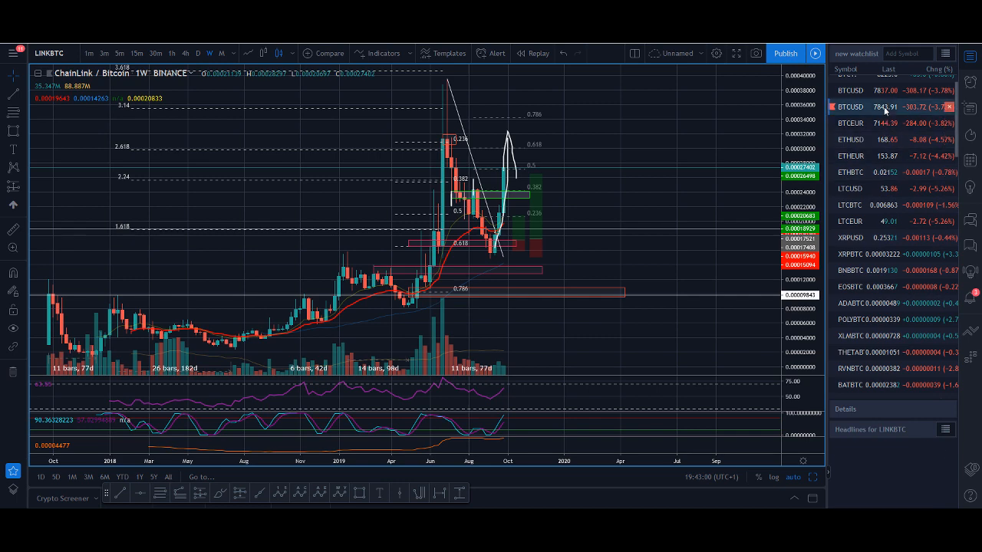
click(859, 107)
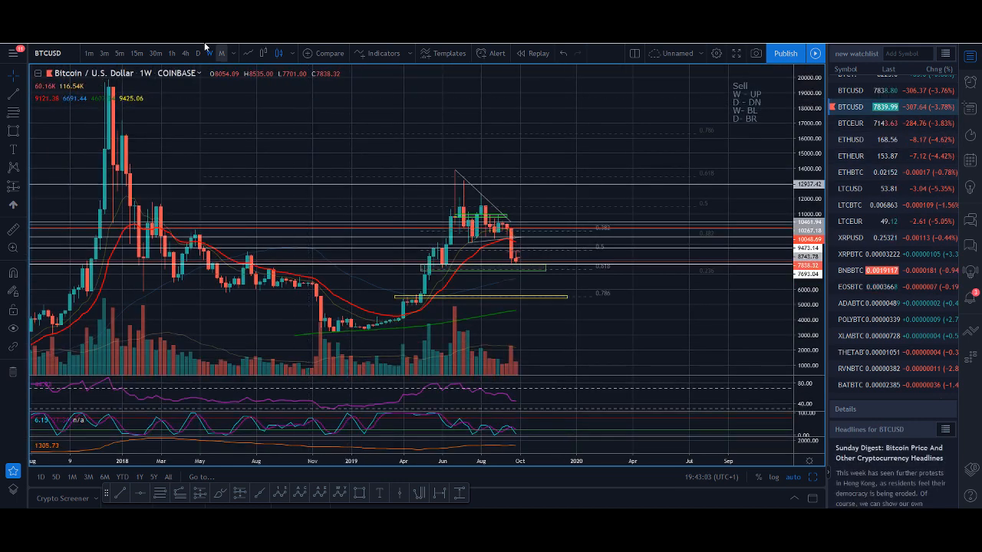
click(198, 52)
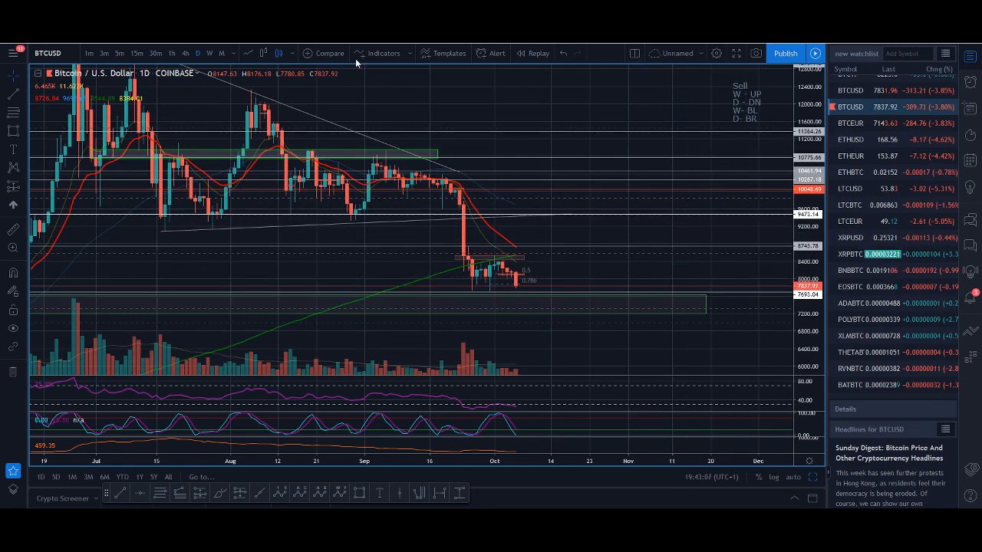
- Search 'BITC', load the Bitcoin / TetherUS Binance chart and set it to 240-minute candles
text(BITCOIN TETH)
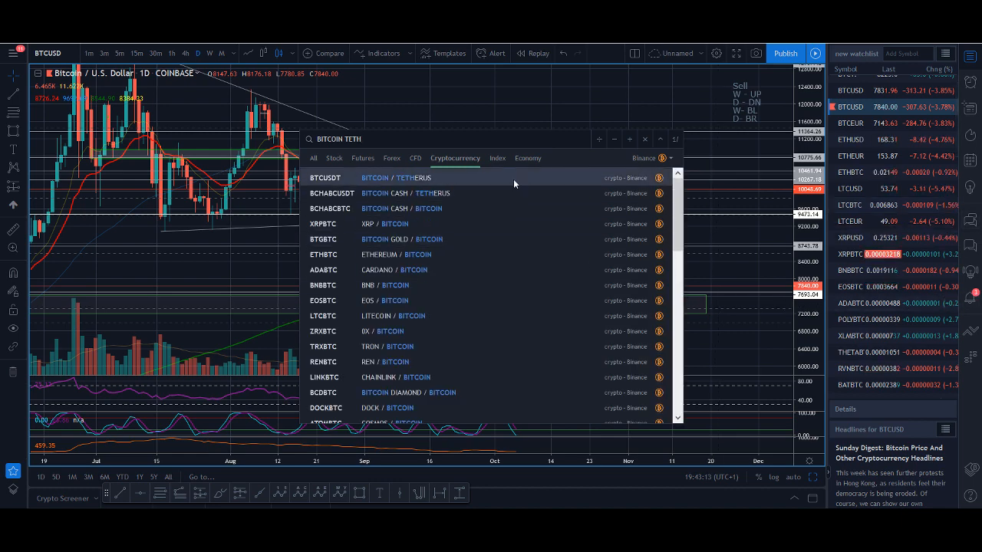
click(324, 178)
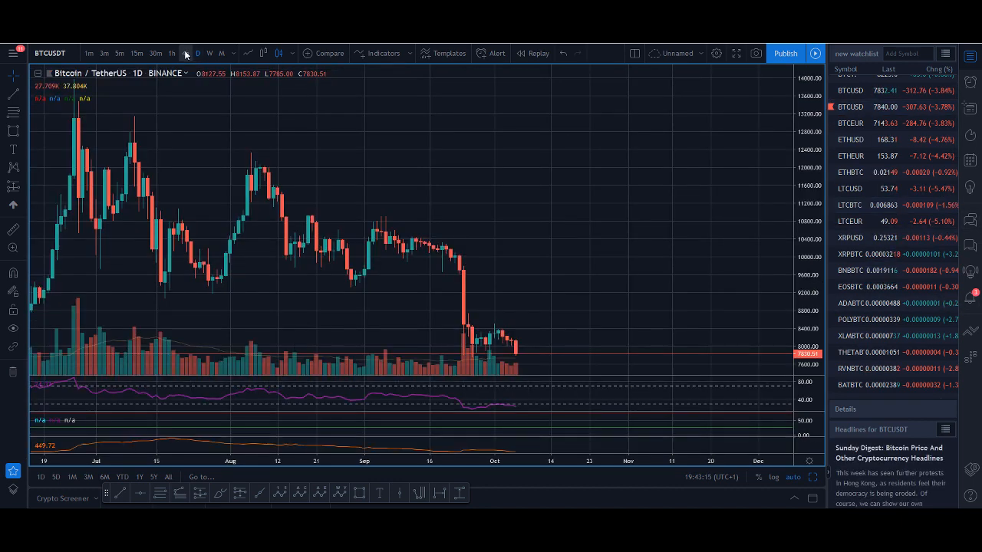
click(182, 52)
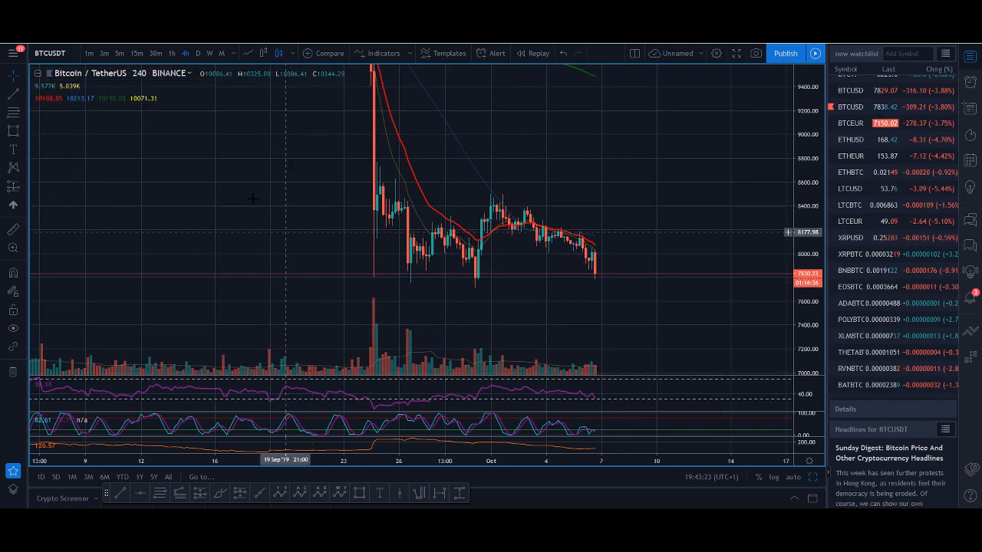
click(136, 53)
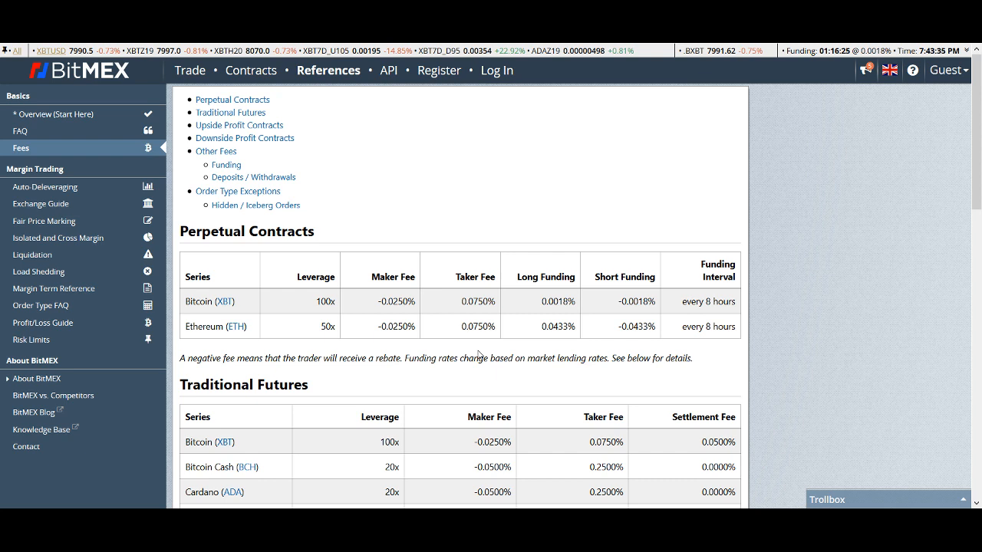
mouse_move(423, 328)
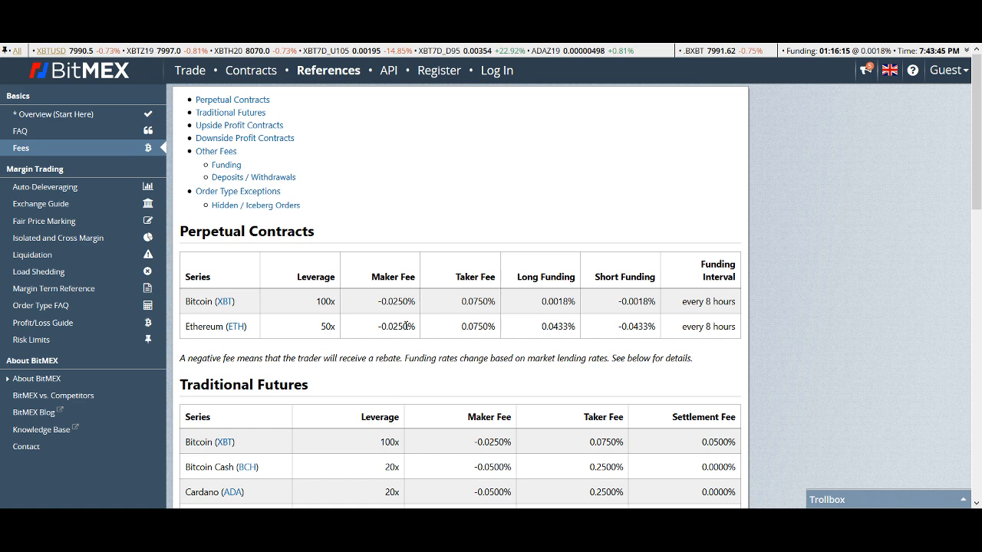
mouse_move(399, 353)
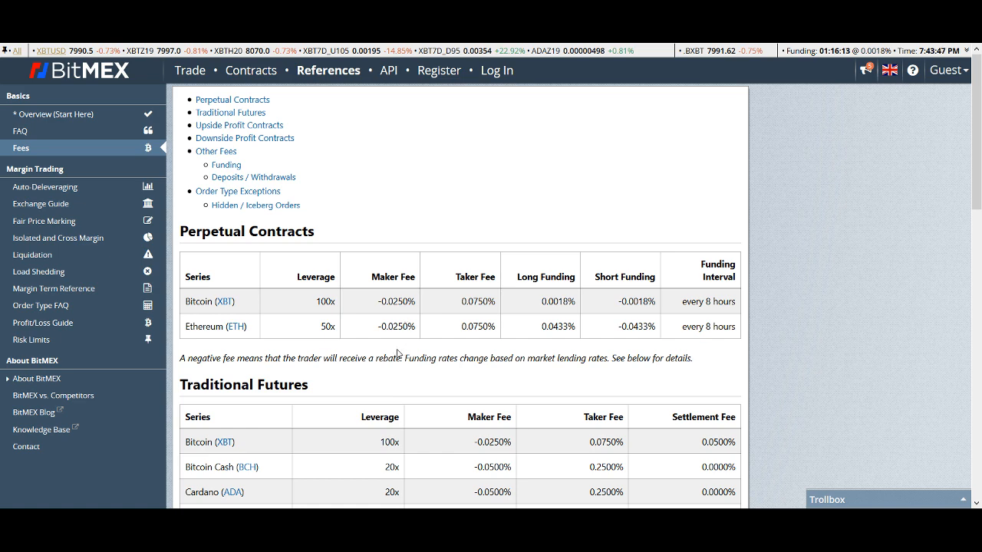
- Scroll the BitMEX fees page down to the Traditional Futures fee table
scroll(down, 3)
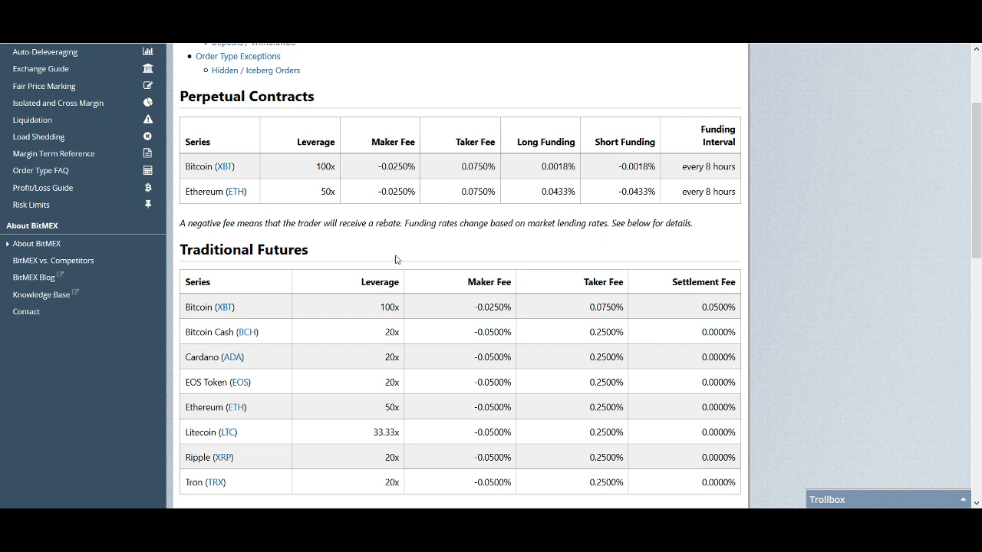
mouse_move(629, 374)
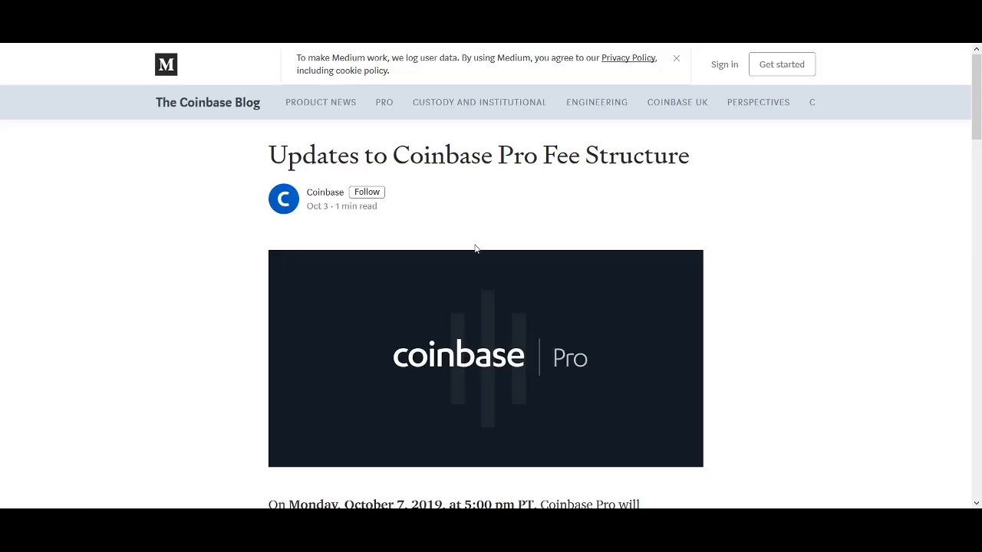
mouse_move(488, 249)
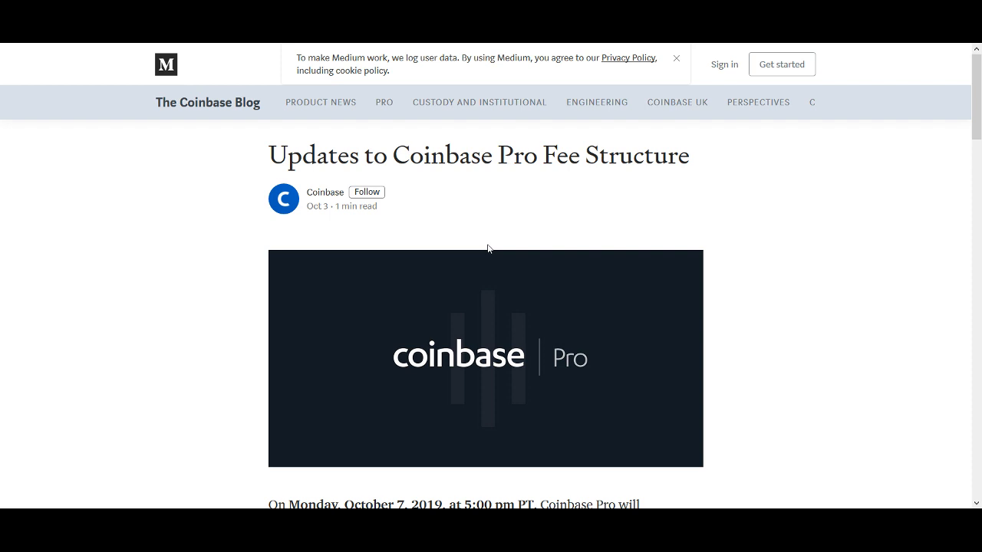
- Scroll into the opening paragraphs of the Coinbase Blog fee-structure post on Medium
scroll(down, 3)
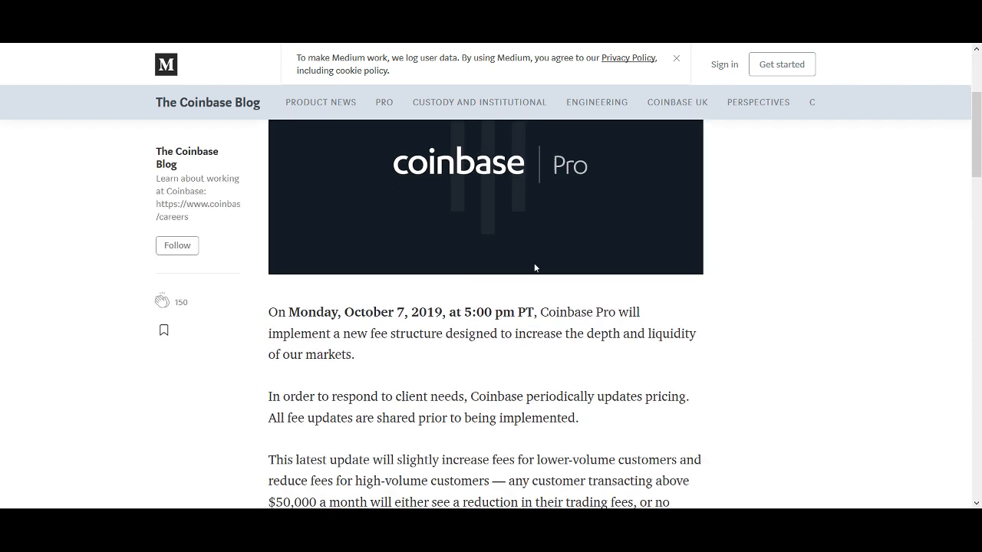
scroll(up, 3)
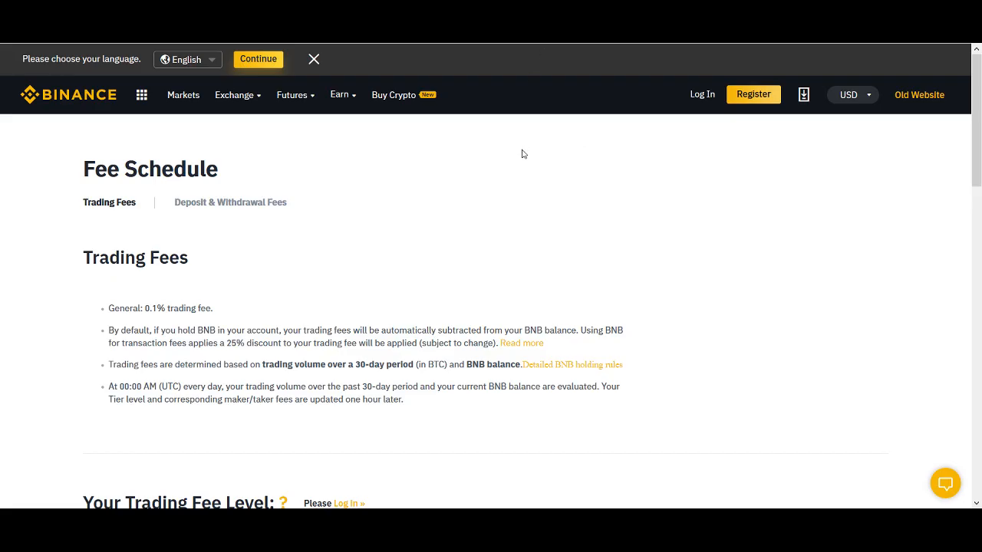
mouse_move(252, 104)
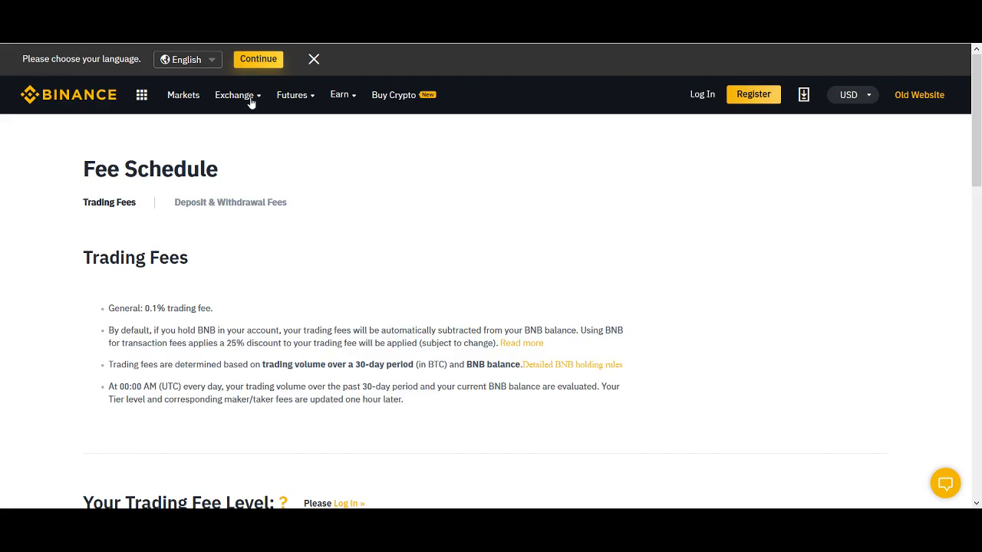
mouse_move(408, 287)
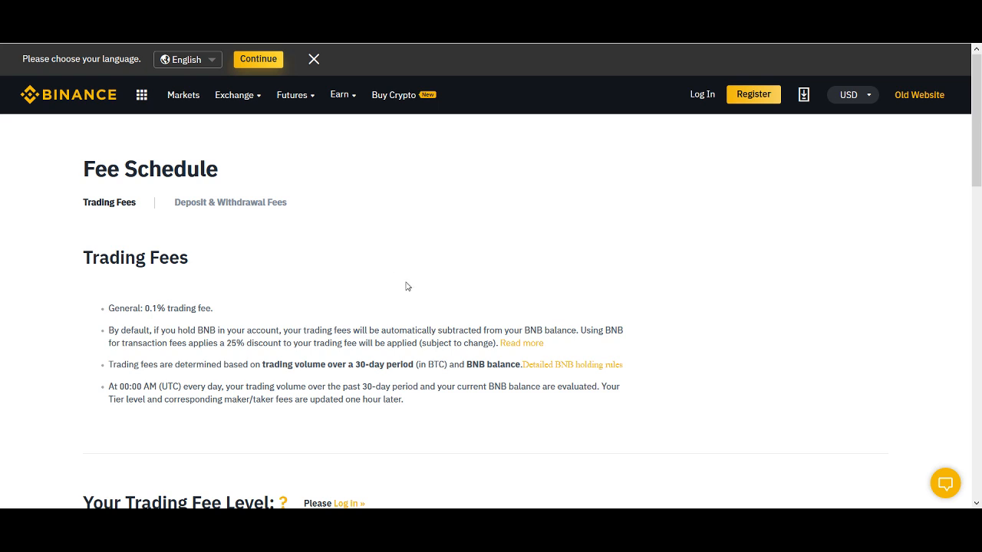
mouse_move(432, 296)
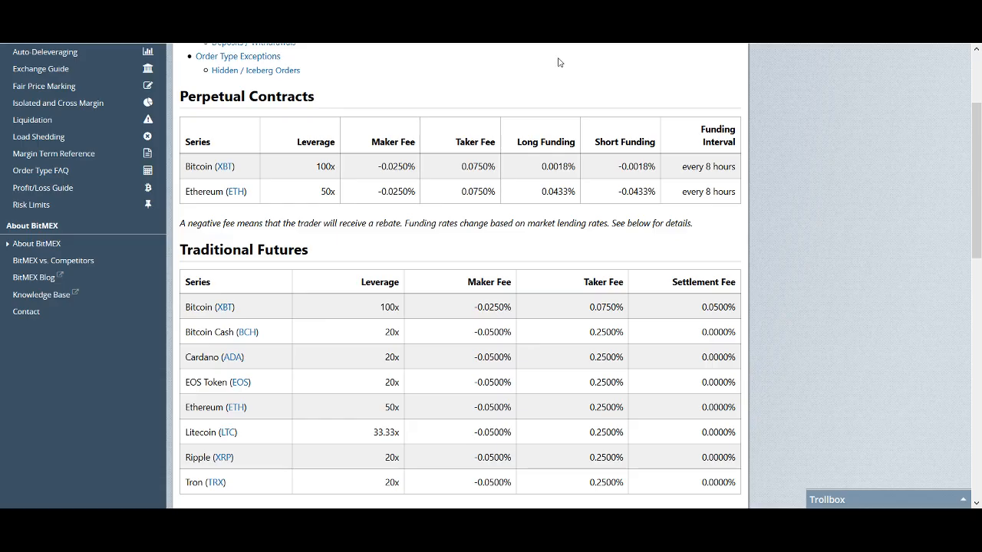
mouse_move(222, 420)
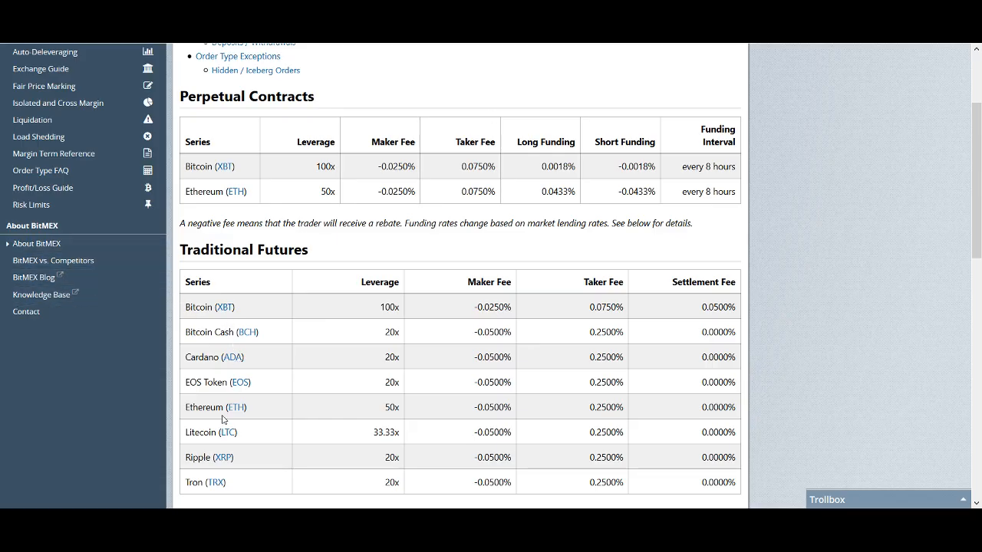
- Scroll the BitMEX fees page past Traditional Futures to the Upside and Downside Profit Contracts tables
scroll(down, 3)
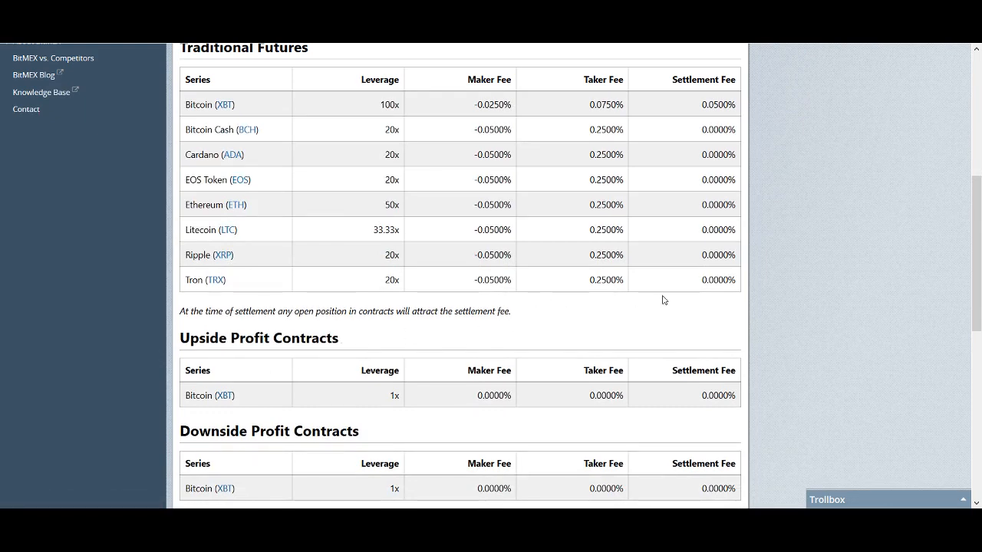
mouse_move(677, 294)
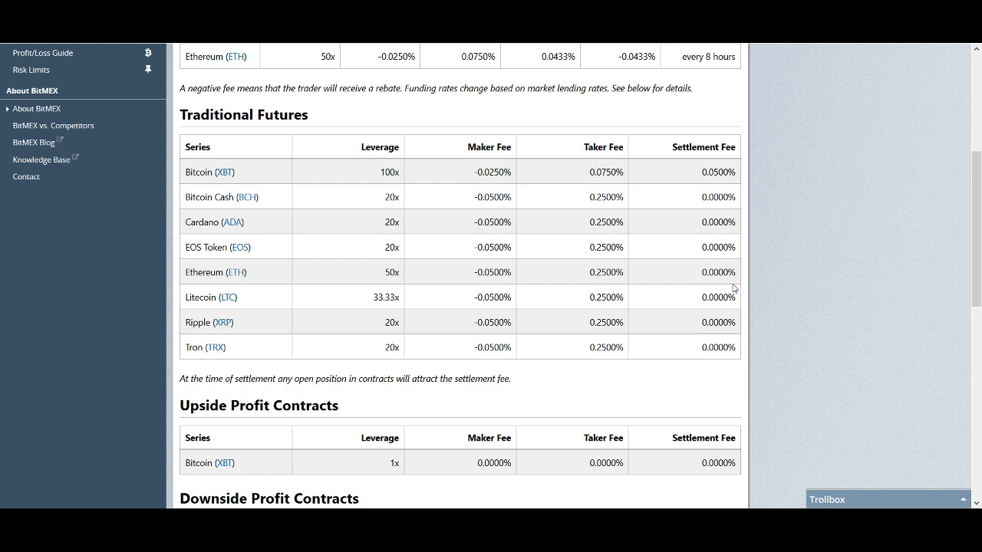
mouse_move(771, 275)
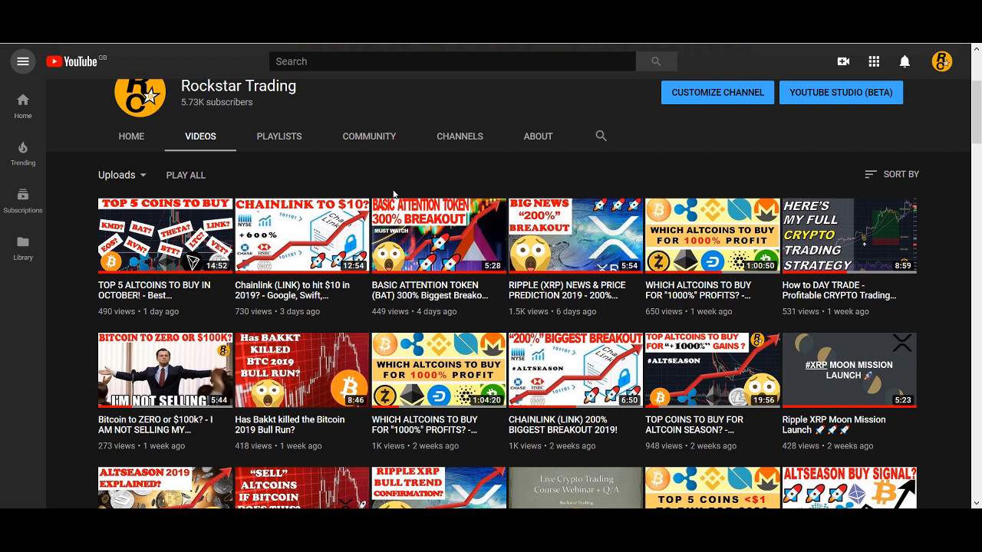
mouse_move(472, 150)
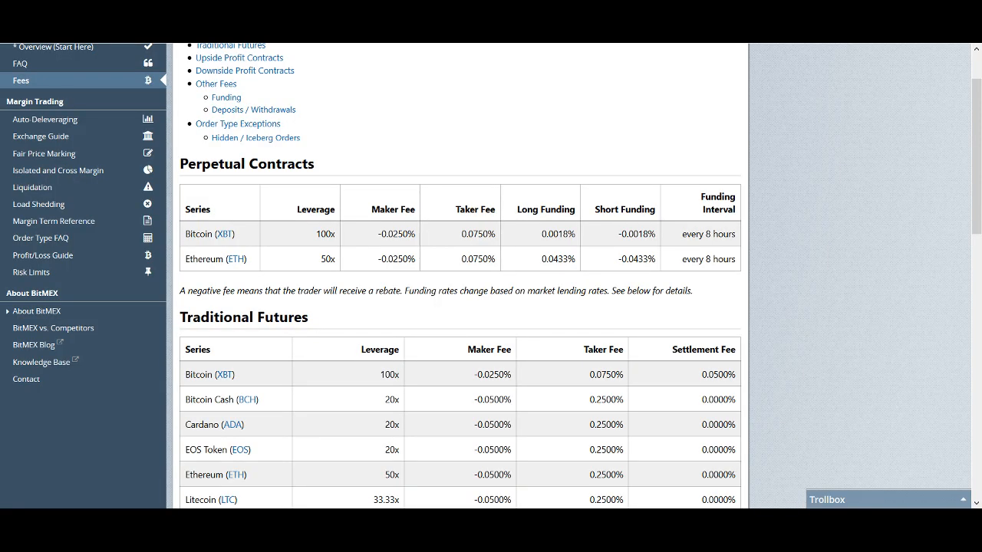
mouse_move(498, 137)
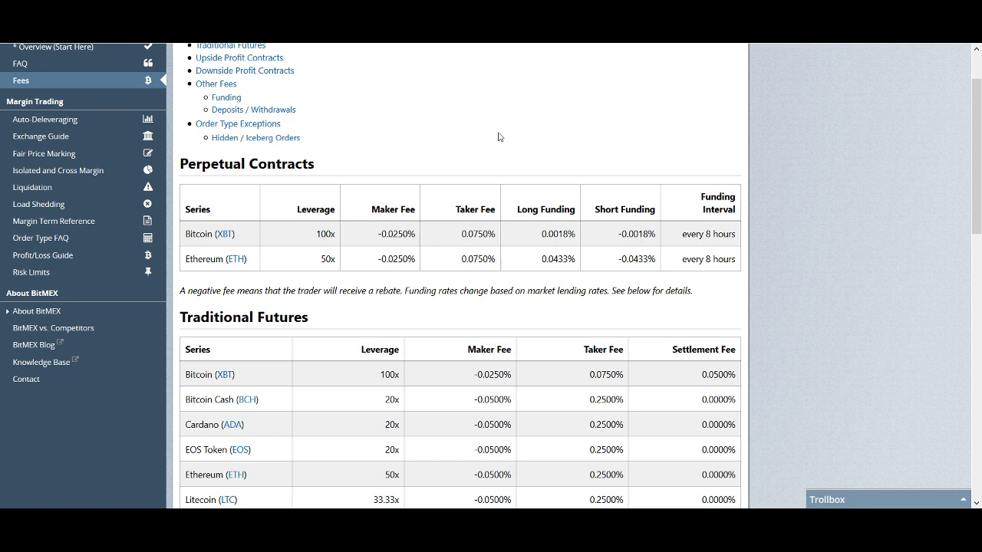
mouse_move(465, 153)
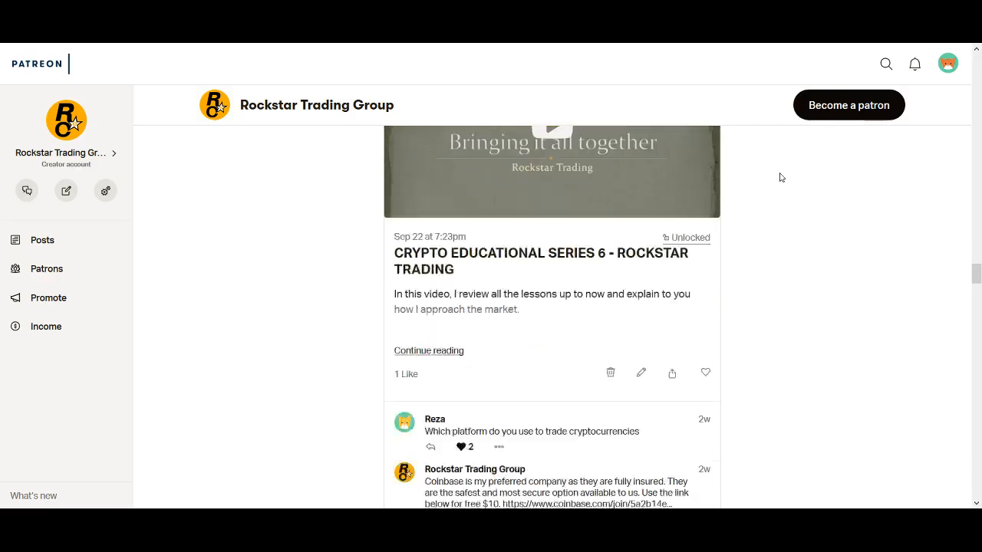
- Scroll the Rockstar Trading Group feed past Crypto Educational Series 6 to a Crypto Trade Signal post
scroll(down, 3)
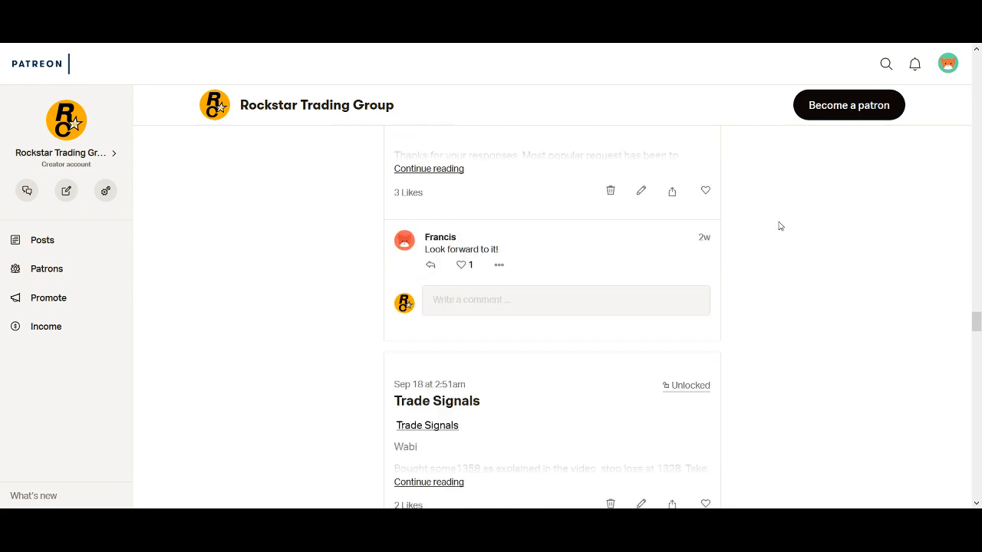
scroll(down, 3)
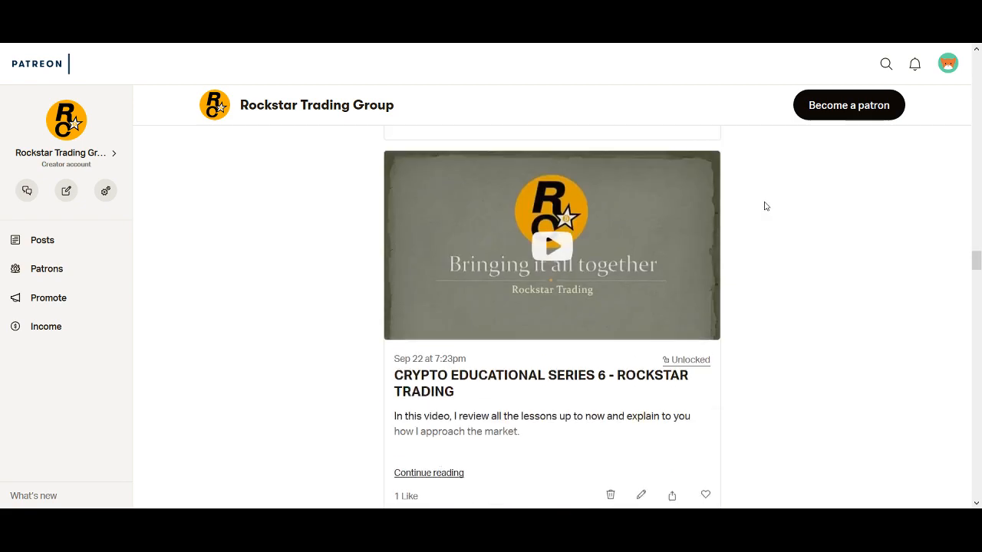
scroll(down, 3)
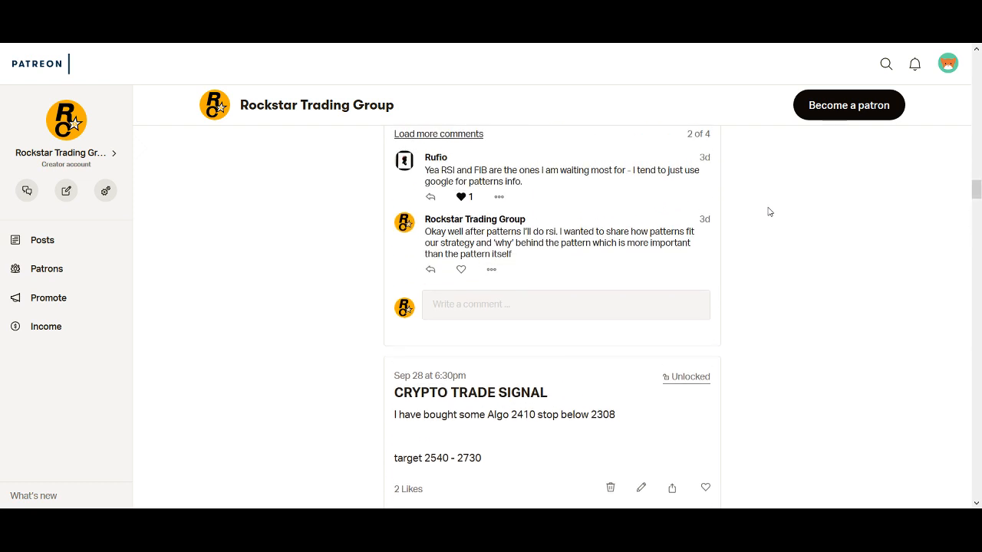
mouse_move(687, 215)
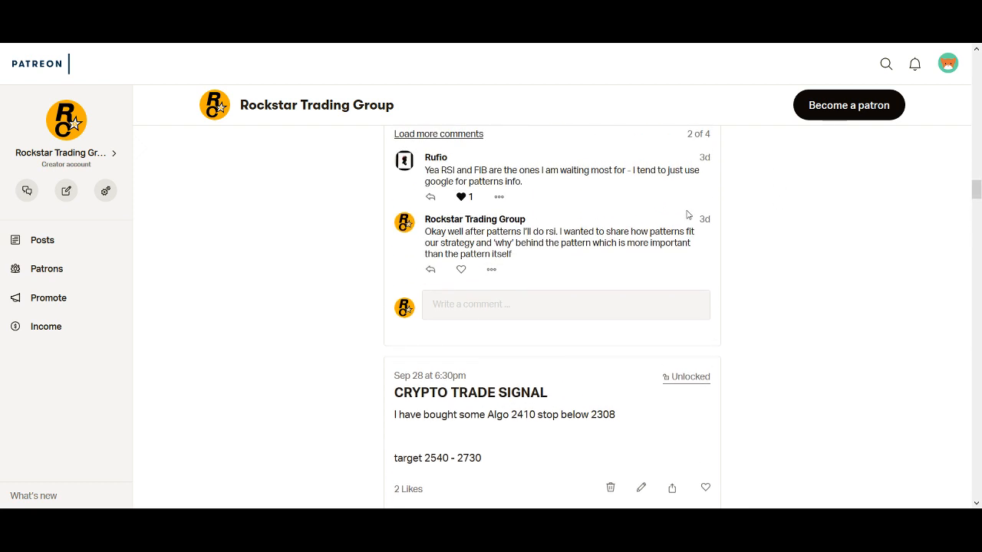